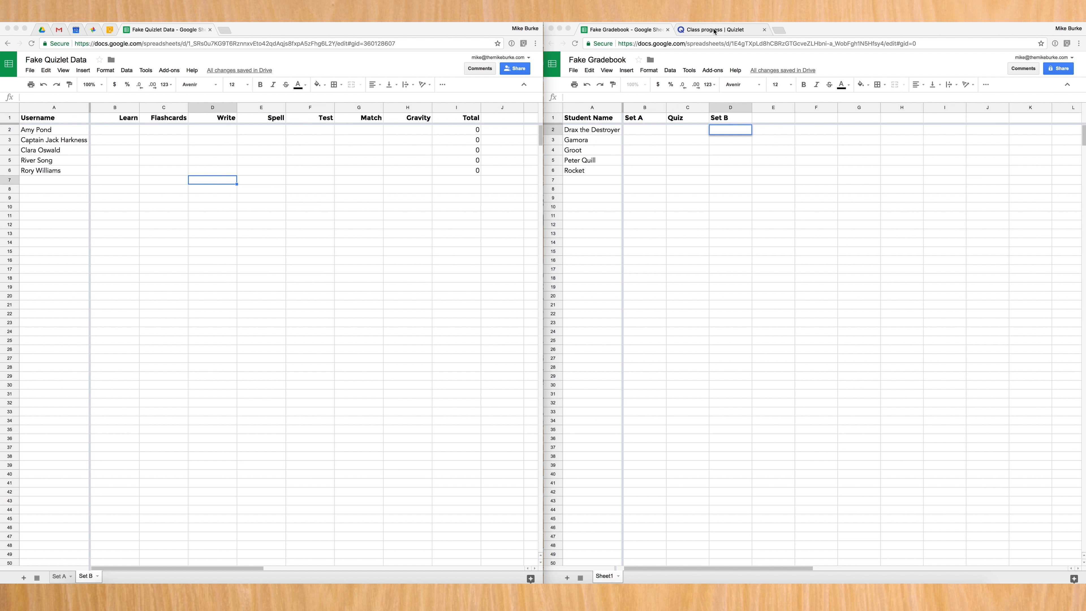
Show the Quizlet class progress page beside the Fake Quizlet Data sheet
click(720, 30)
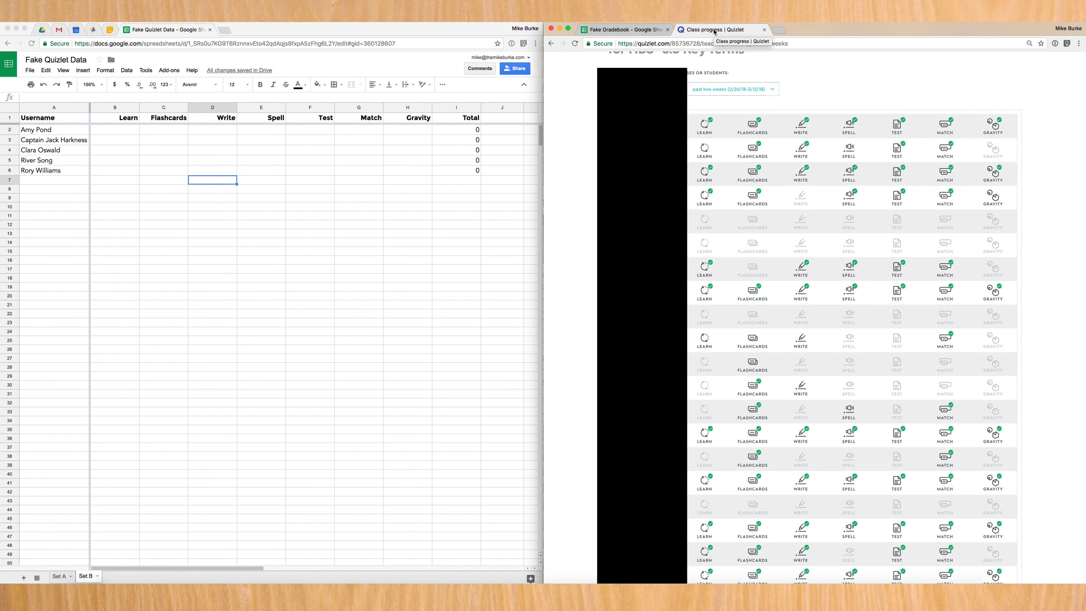
mouse_move(703, 132)
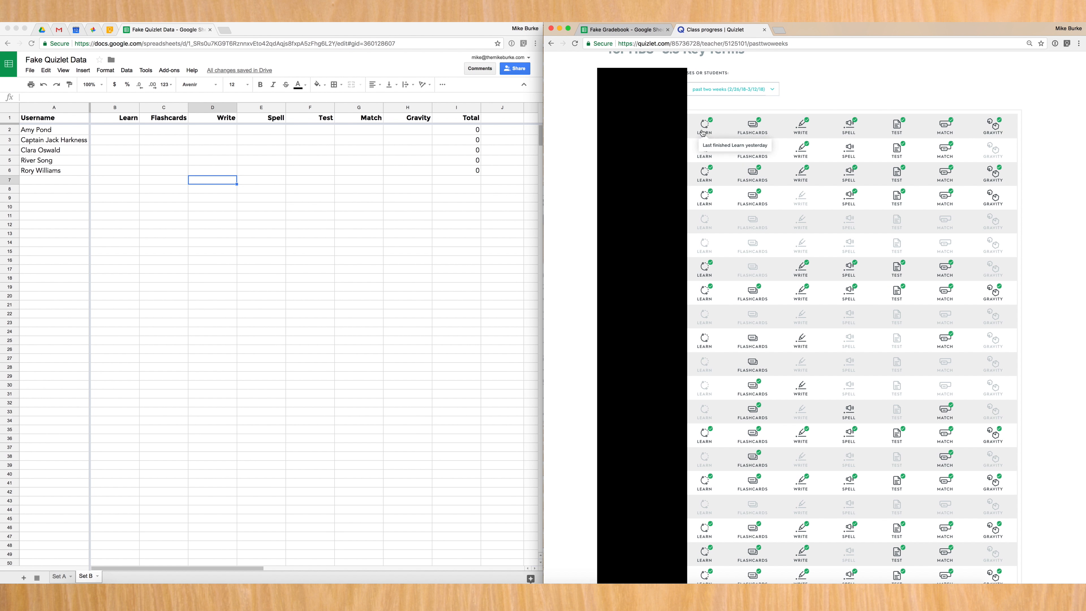
mouse_move(457, 145)
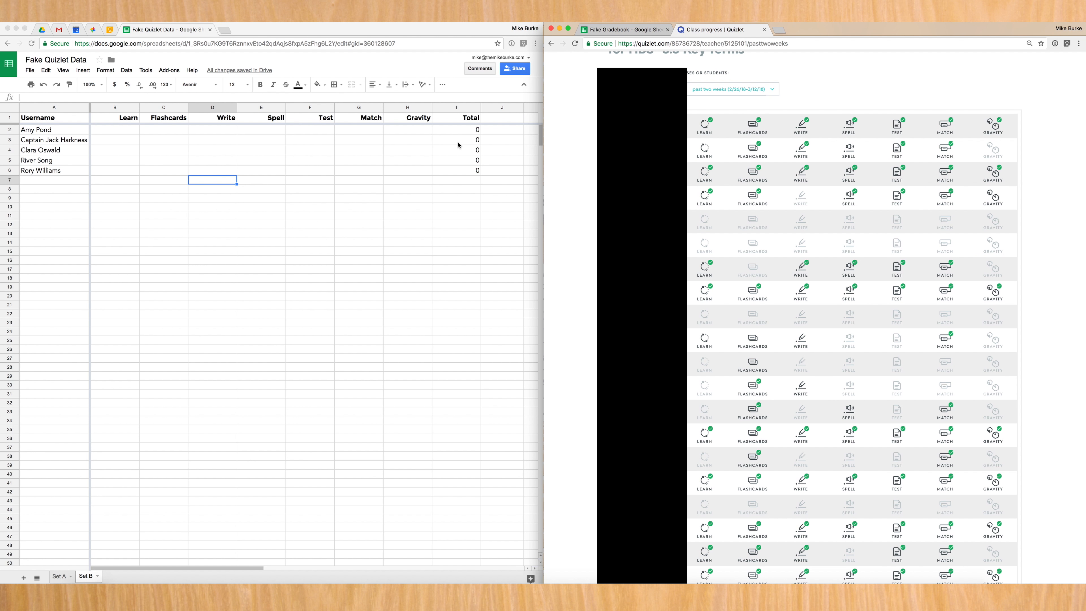
mouse_move(333, 130)
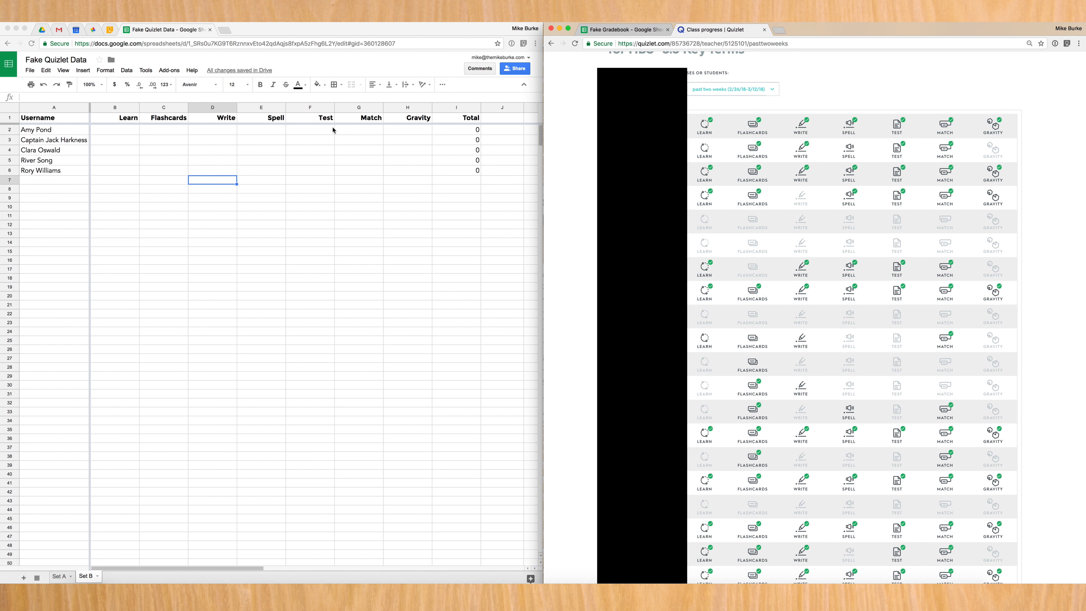
mouse_move(117, 133)
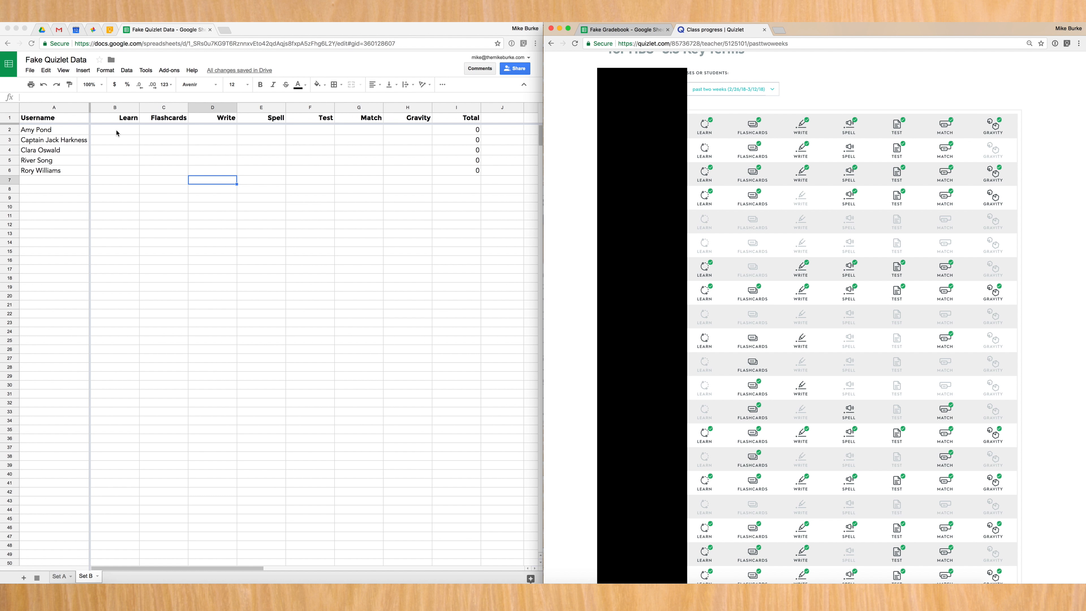
mouse_move(114, 133)
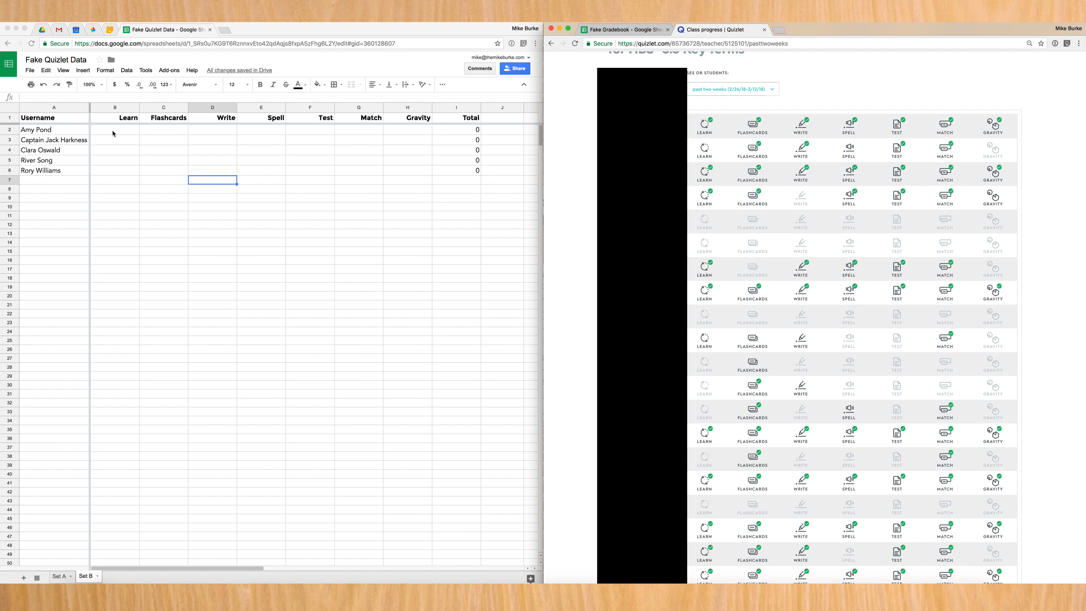
Enter 1s and 2s for each student's study modes on the Set B sheet
click(115, 130)
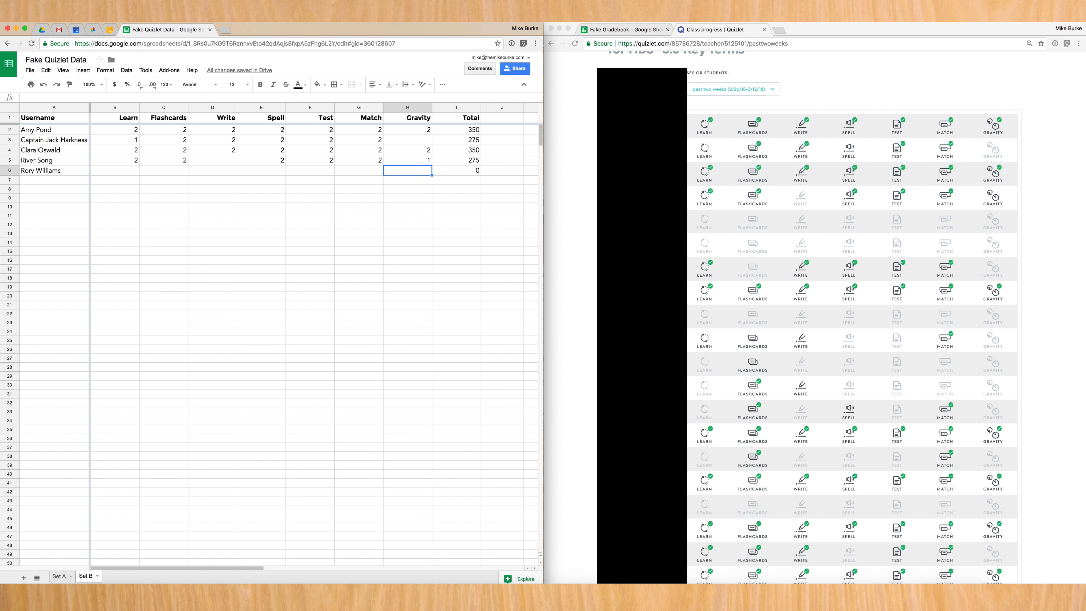
click(470, 130)
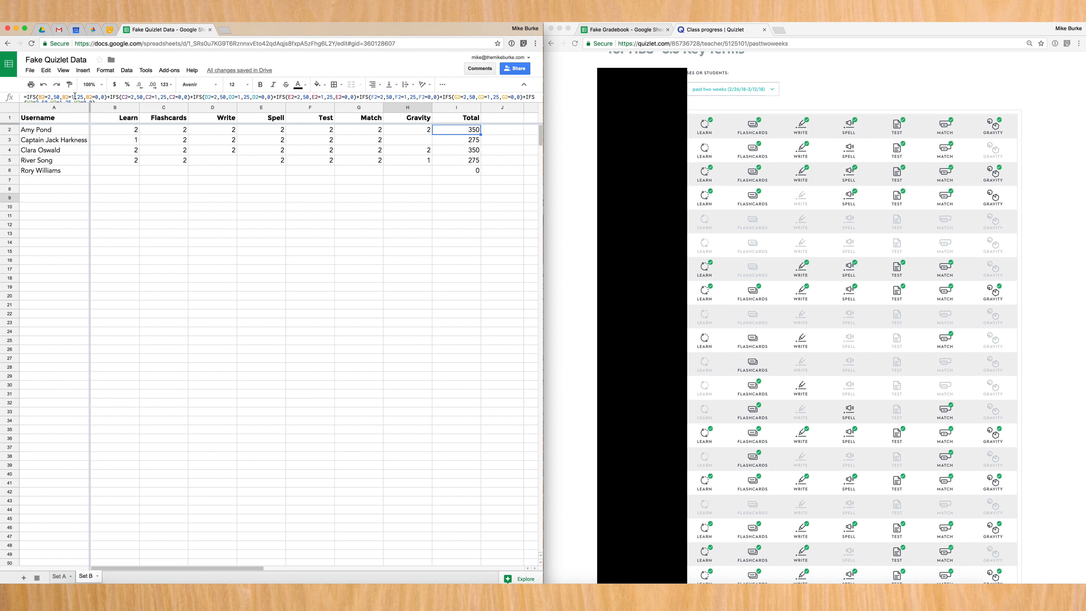
mouse_move(289, 124)
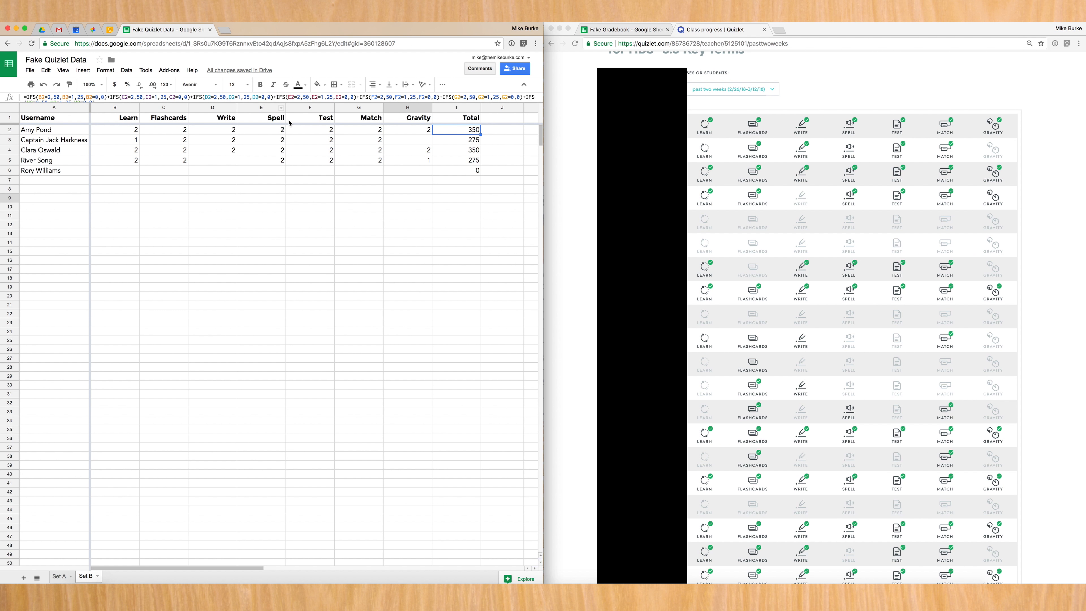
click(115, 130)
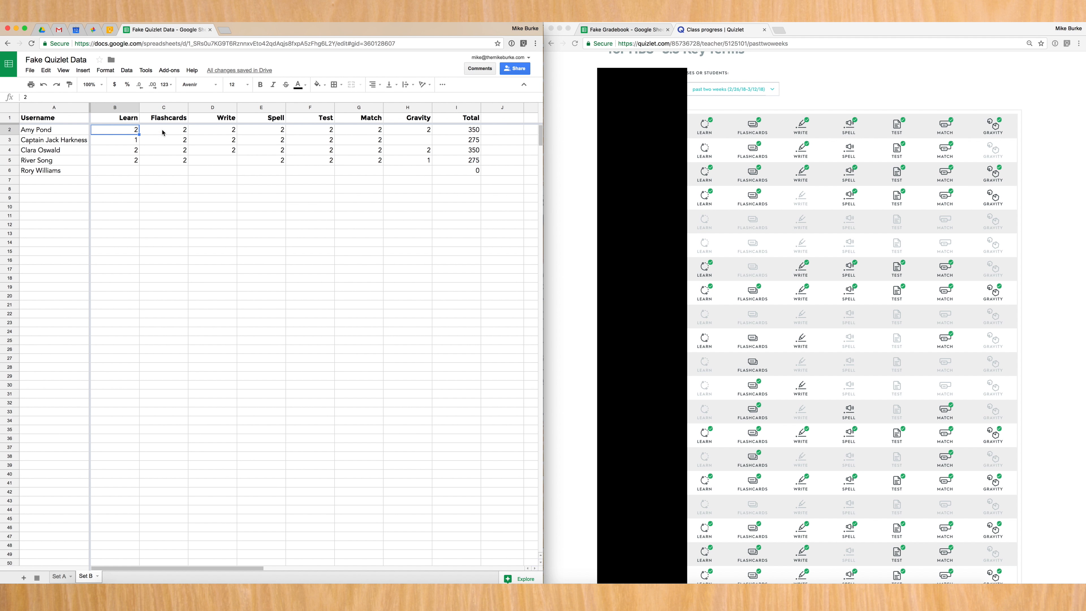
click(456, 130)
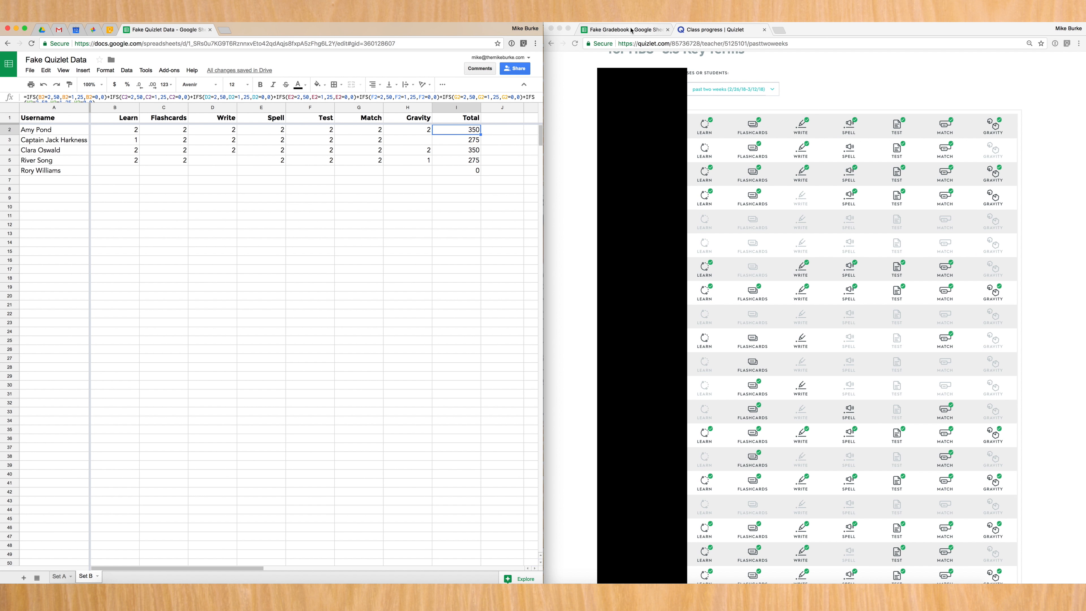
Bring the Fake Gradebook back beside the Quizlet data sheet
click(623, 29)
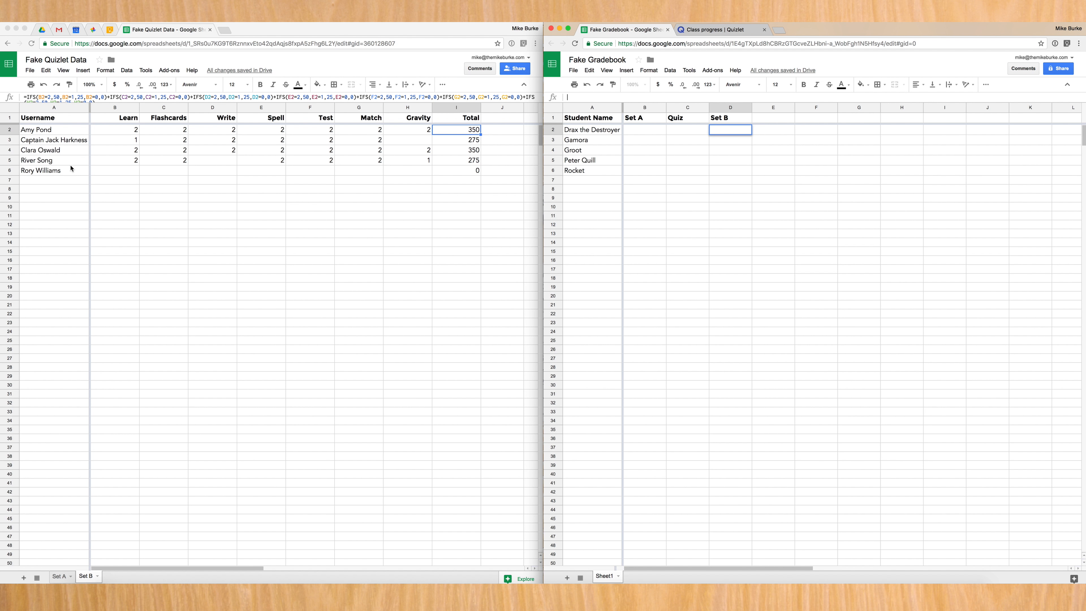
mouse_move(392, 127)
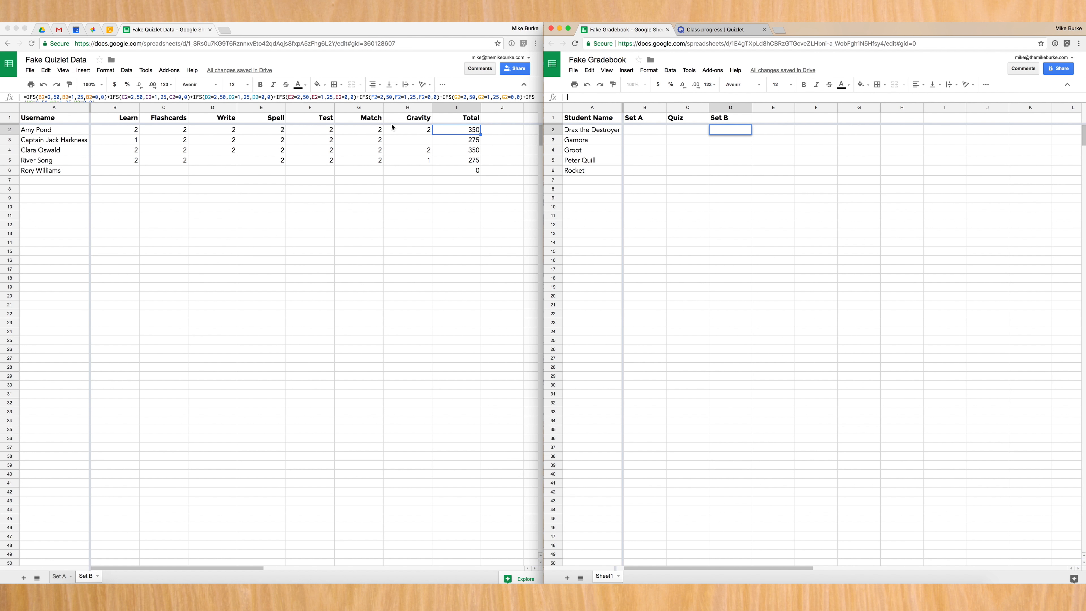
mouse_move(587, 173)
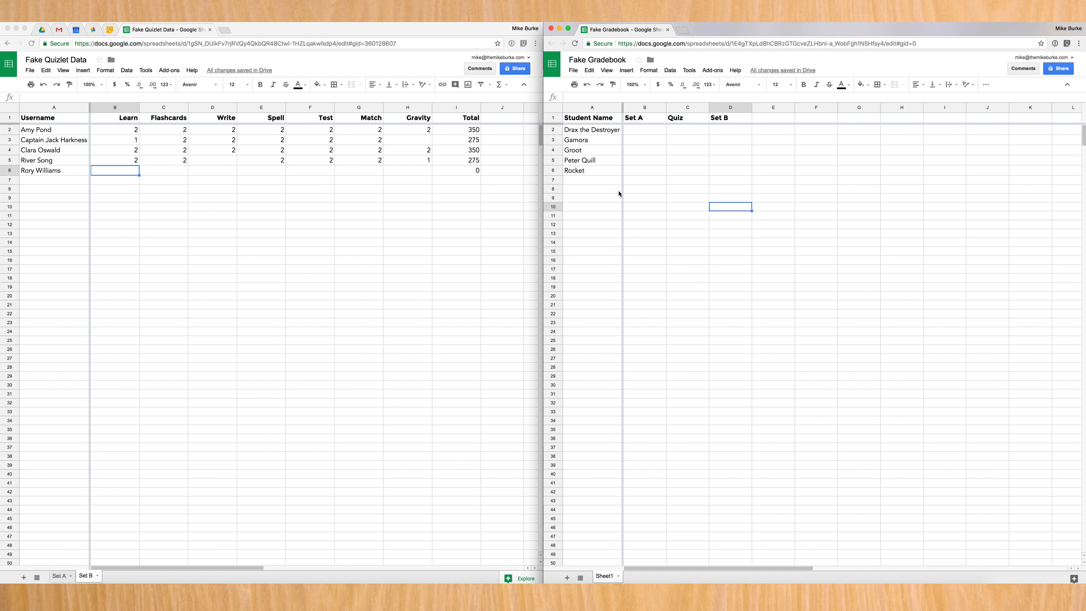
mouse_move(668, 199)
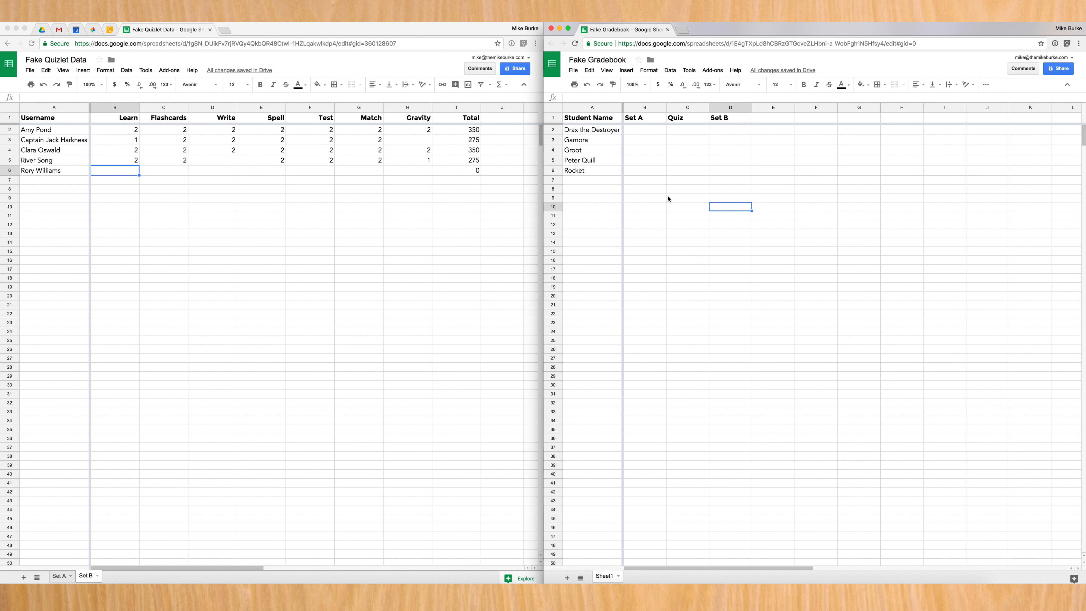
mouse_move(700, 207)
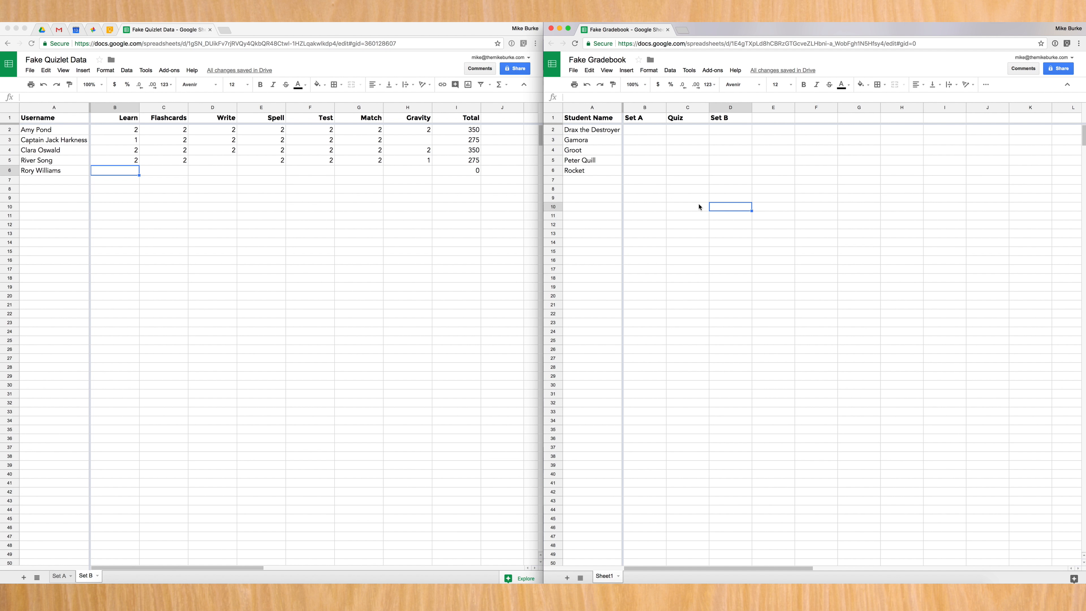
mouse_move(703, 220)
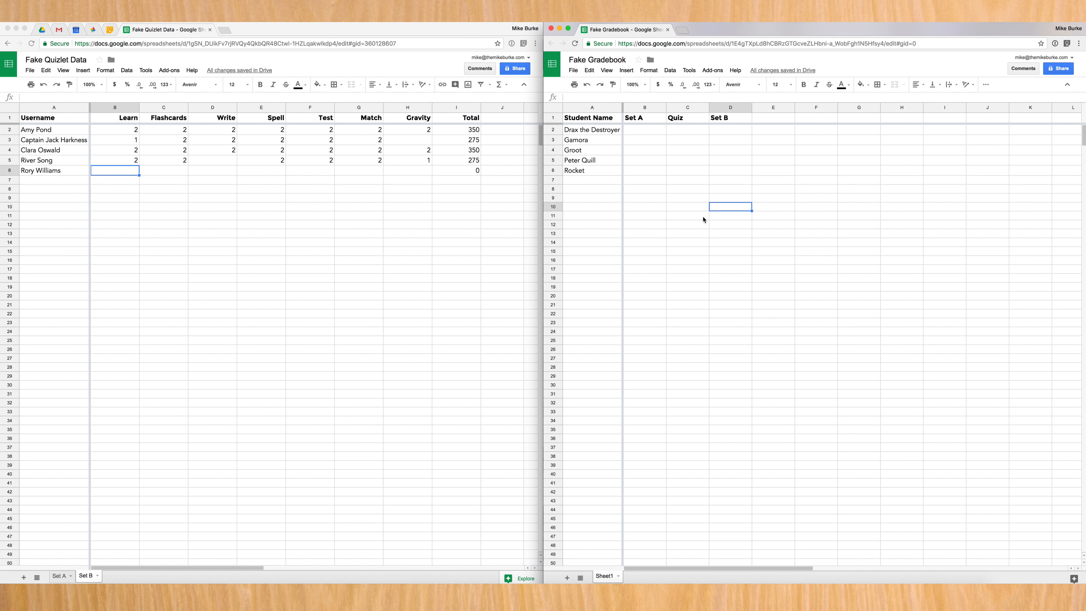
Start an IMPORTRANGE formula in empty gradebook cell C12
click(688, 224)
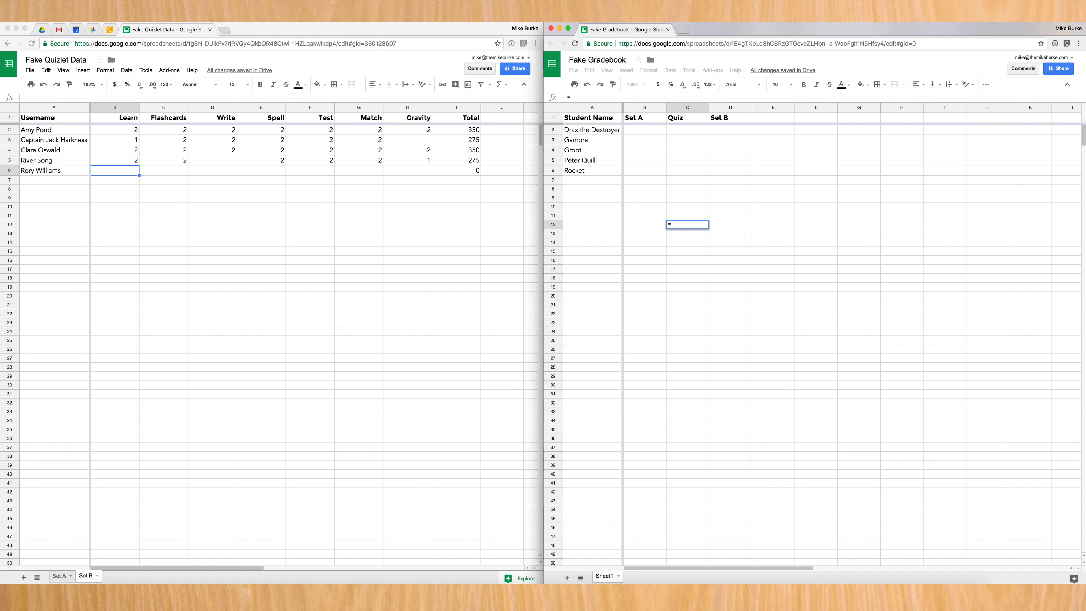
text(=import)
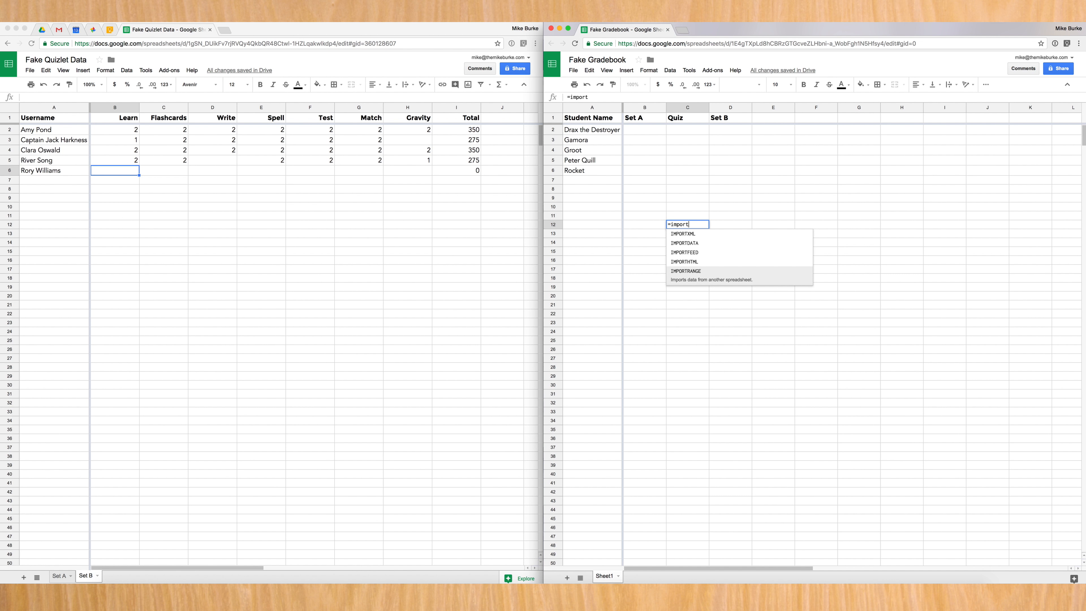
click(685, 271)
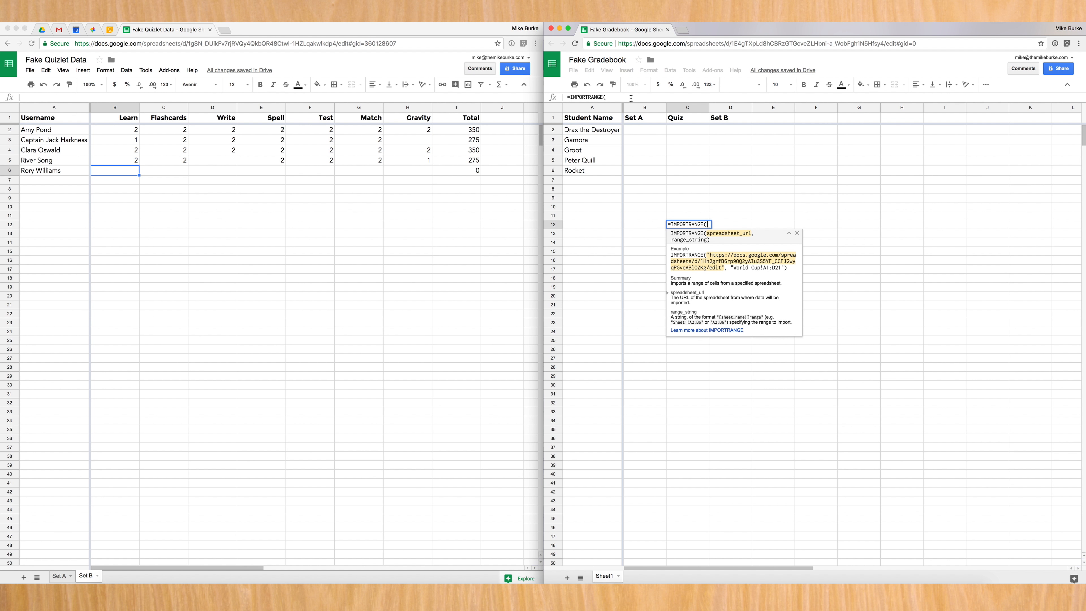
mouse_move(639, 213)
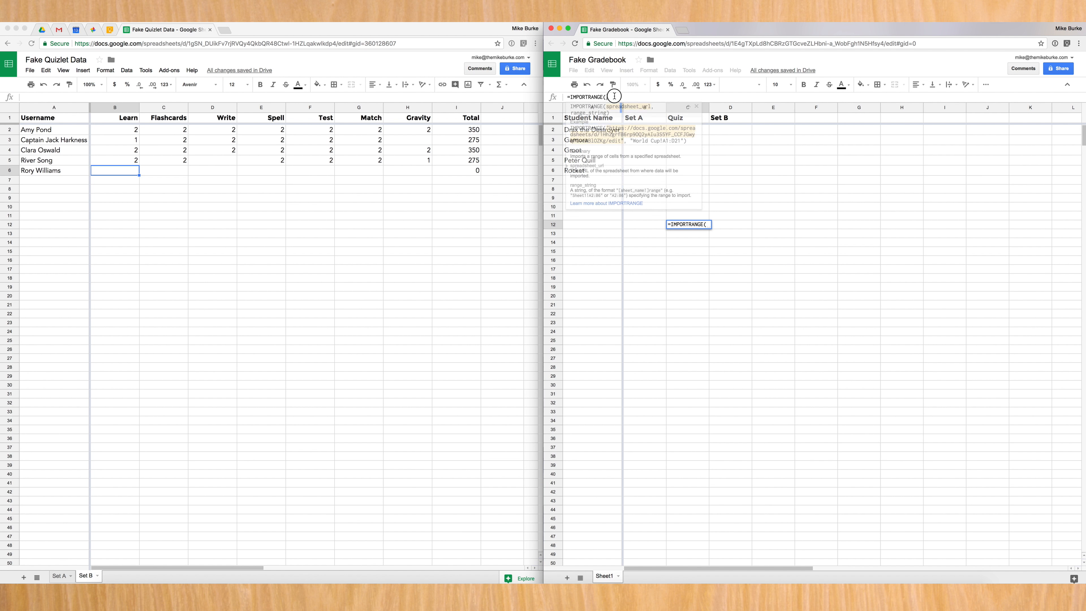
Paste the Fake Quizlet Data URL as IMPORTRANGE's first quoted argument, followed by a comma
text(")
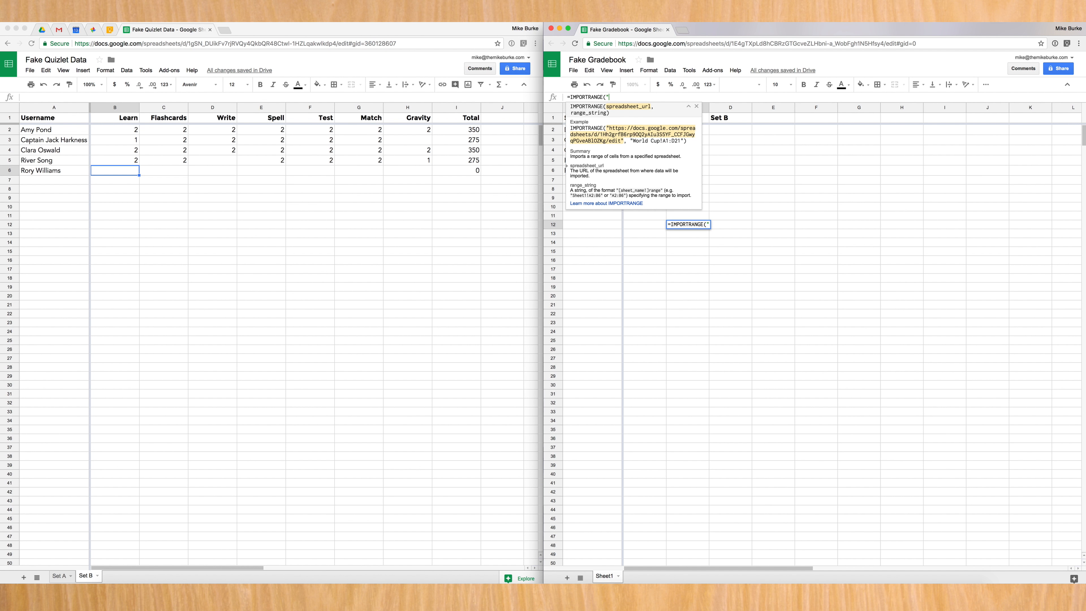
click(235, 43)
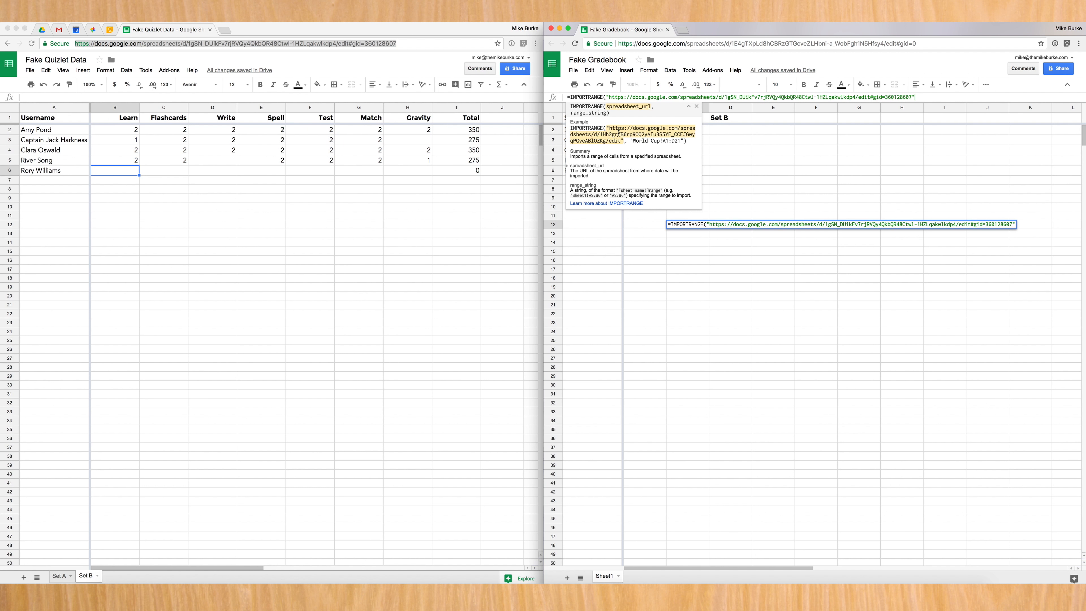
text(,)
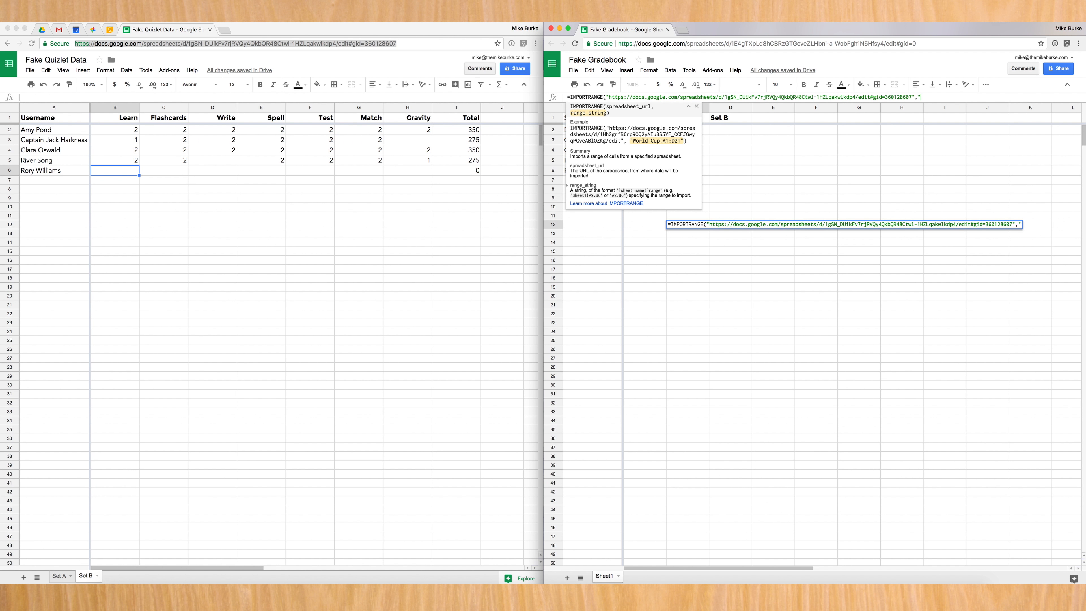
Complete the formula with range "Set B!A1:A1" and enter it, giving #REF! in C12
text("Set B!)
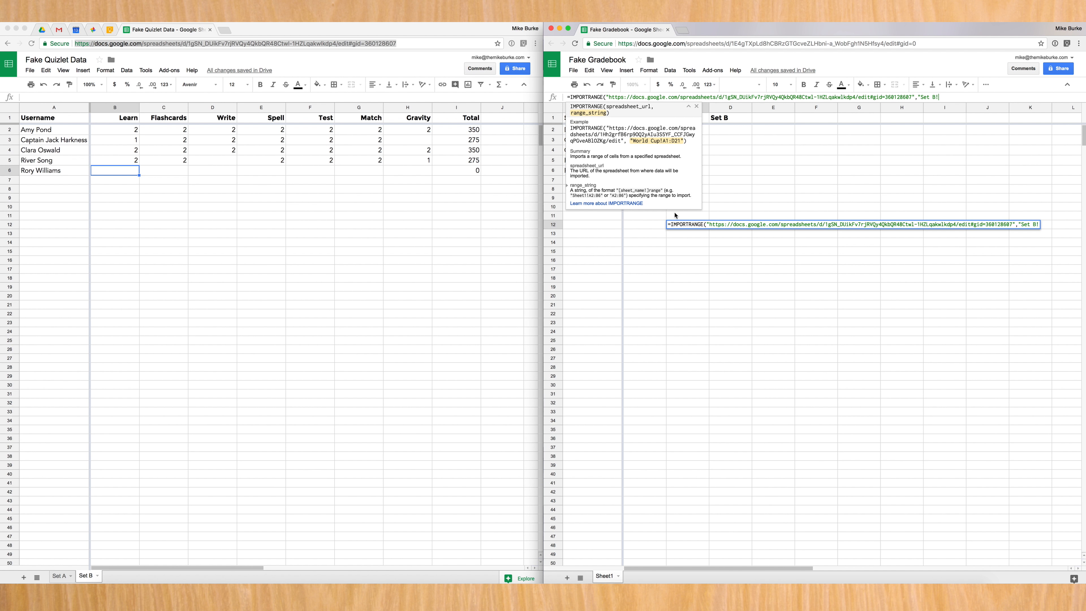
mouse_move(841, 84)
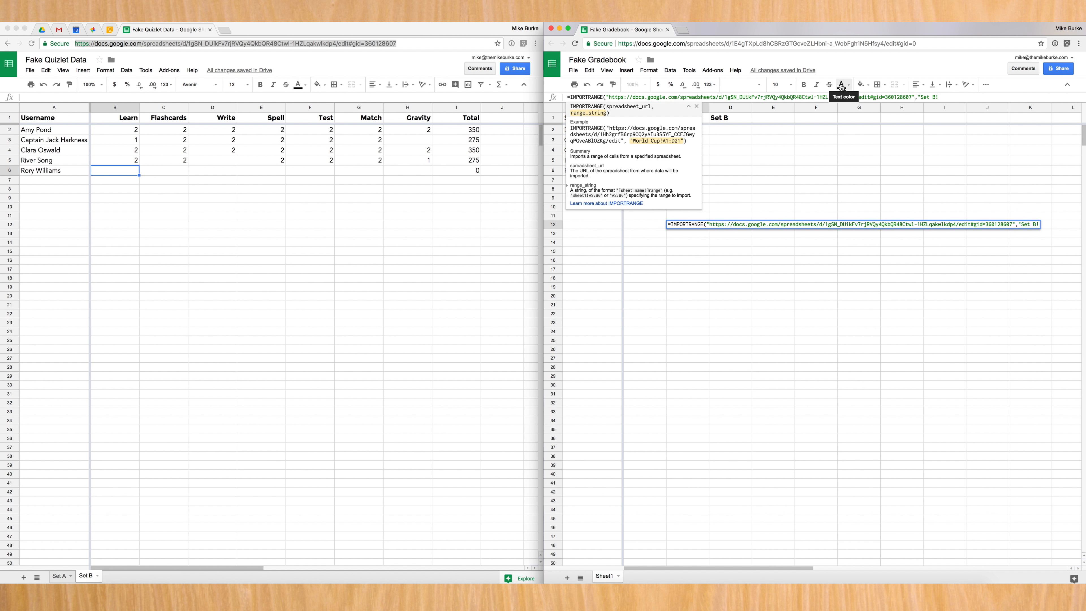
text(A)
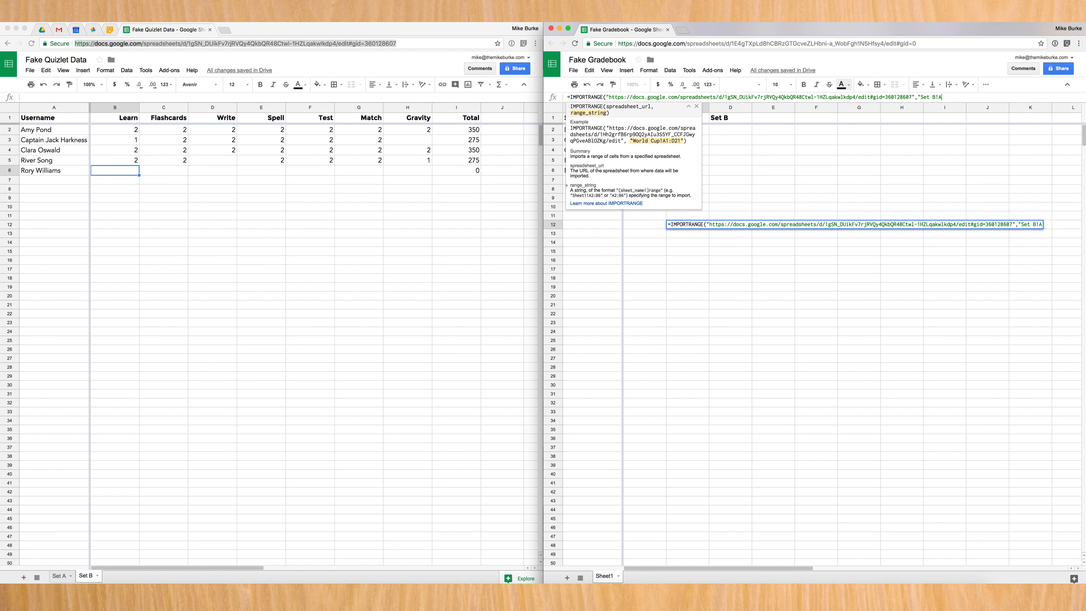
text(1:)
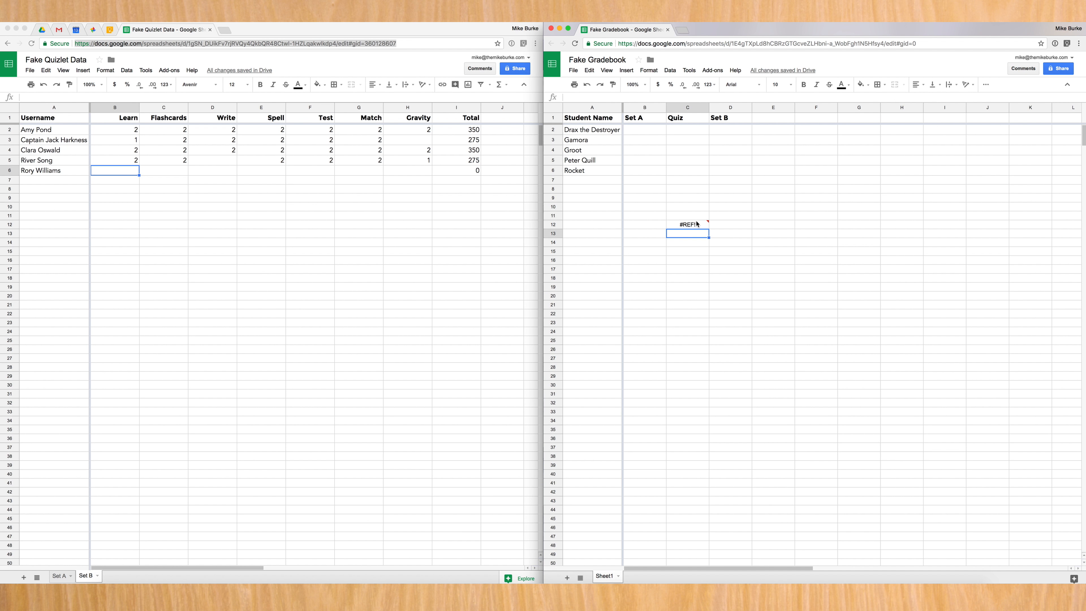
Allow the gradebook access to the Quizlet data spreadsheet from the #REF! popup
click(687, 224)
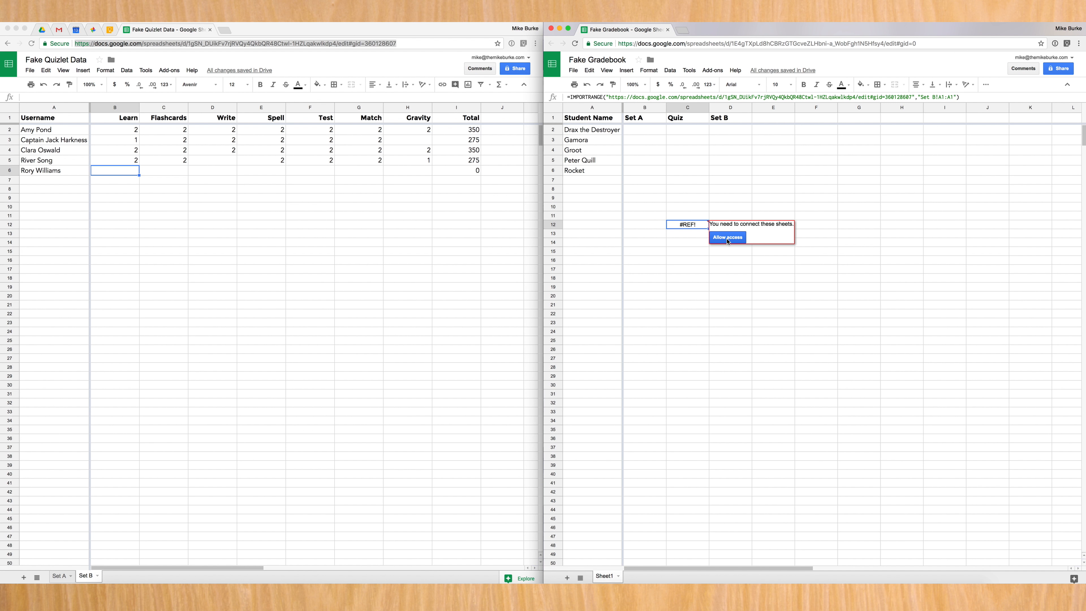
click(727, 237)
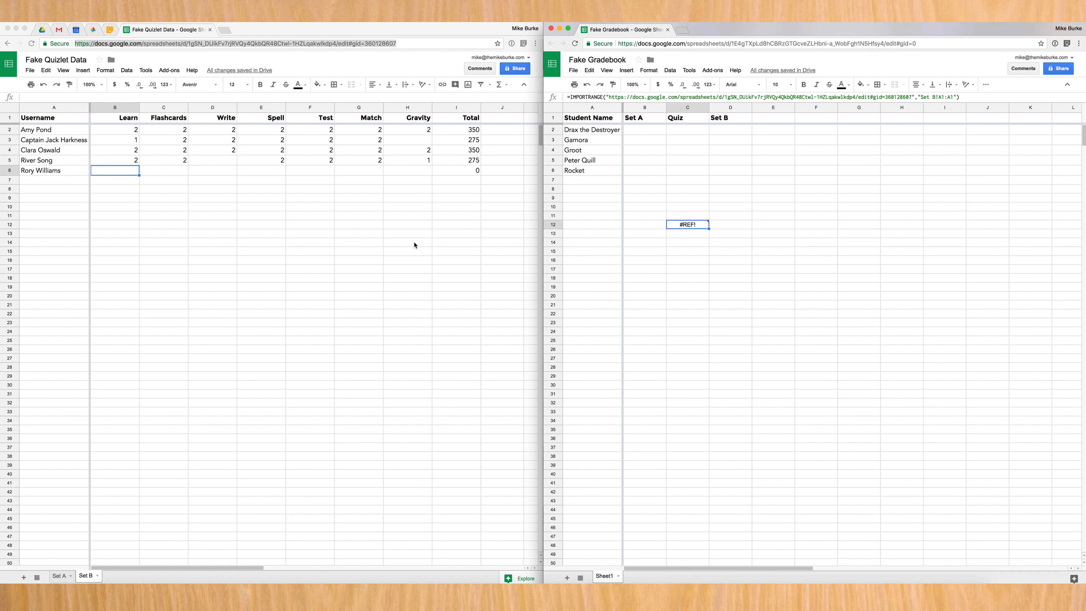
mouse_move(142, 563)
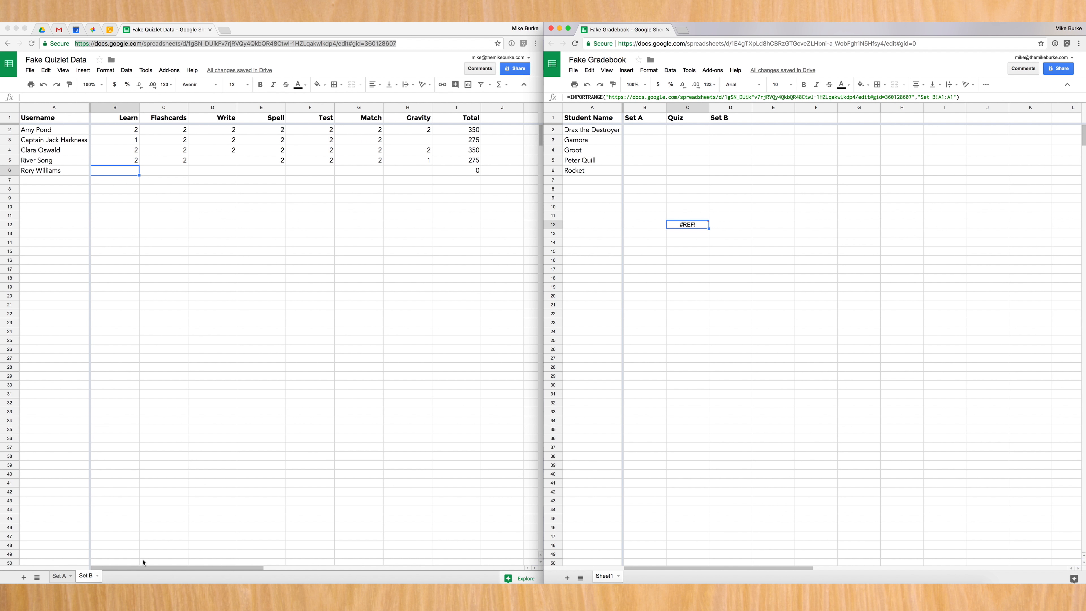
mouse_move(431, 304)
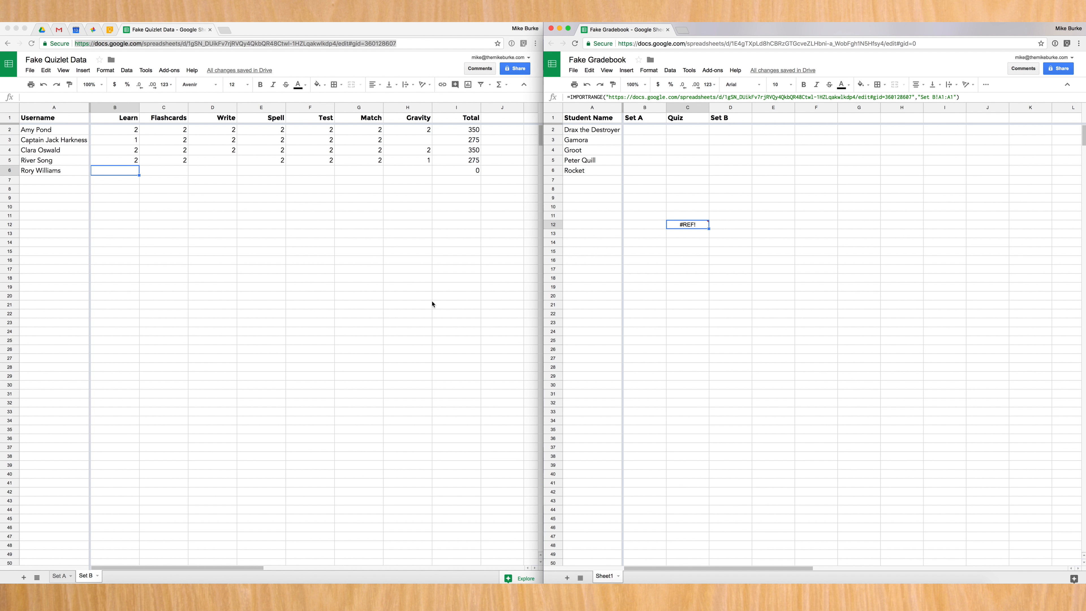
mouse_move(679, 235)
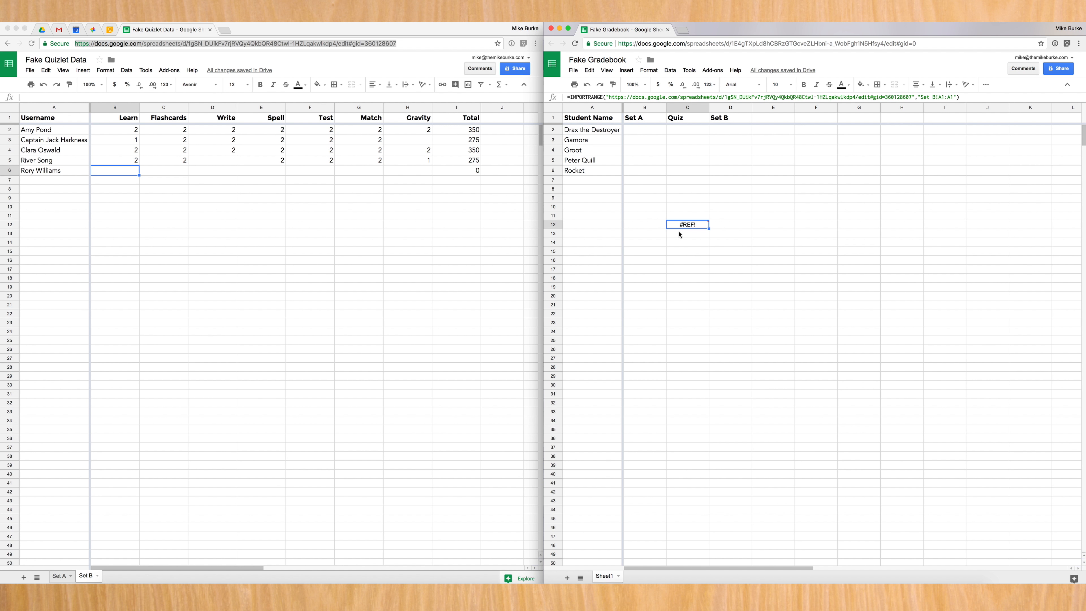
mouse_move(223, 444)
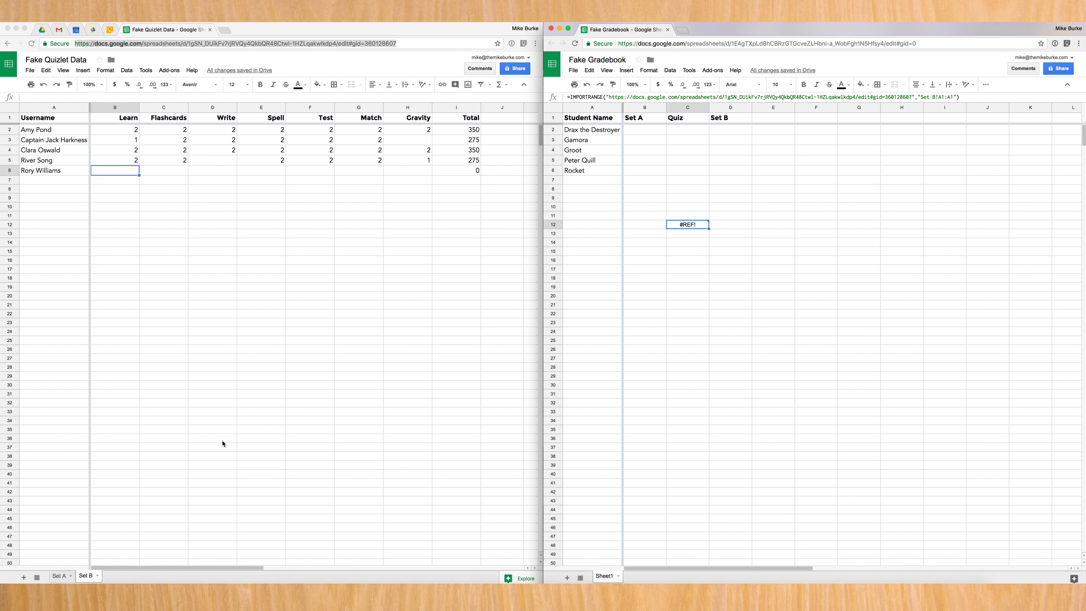
mouse_move(226, 577)
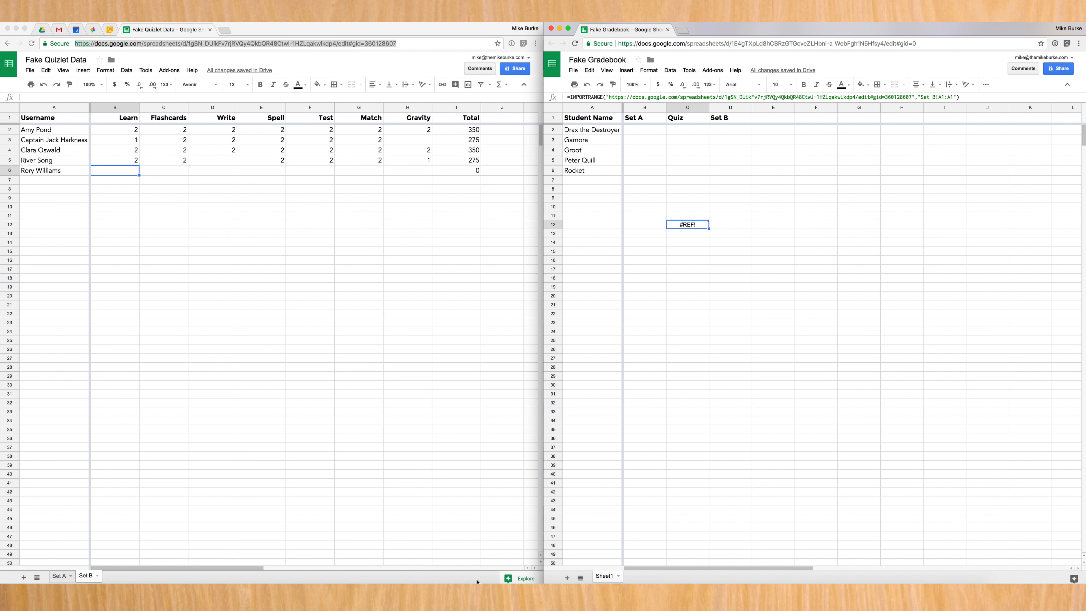
mouse_move(680, 266)
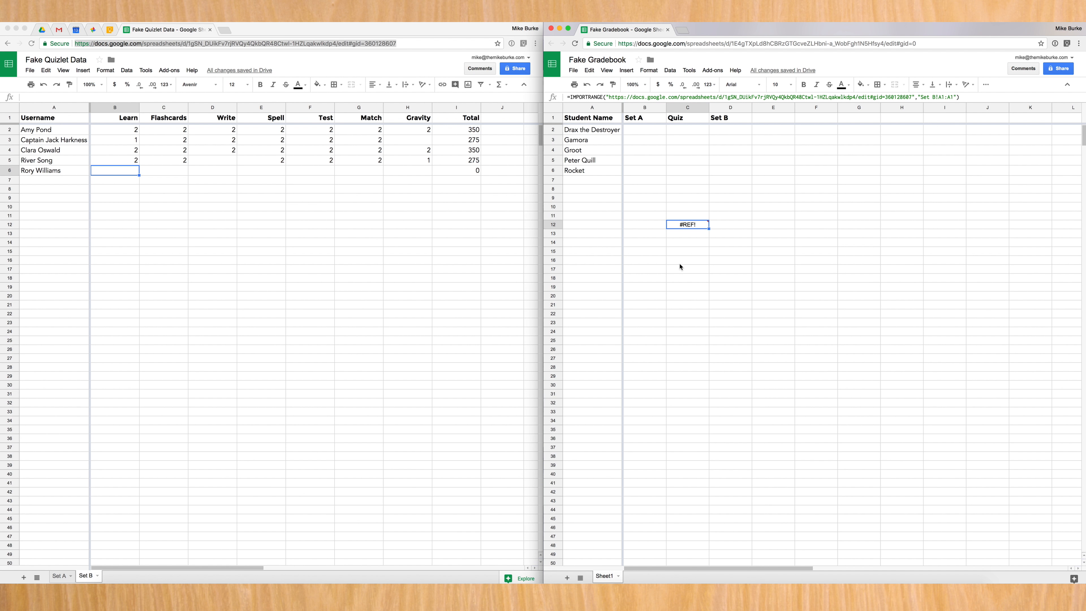
mouse_move(723, 240)
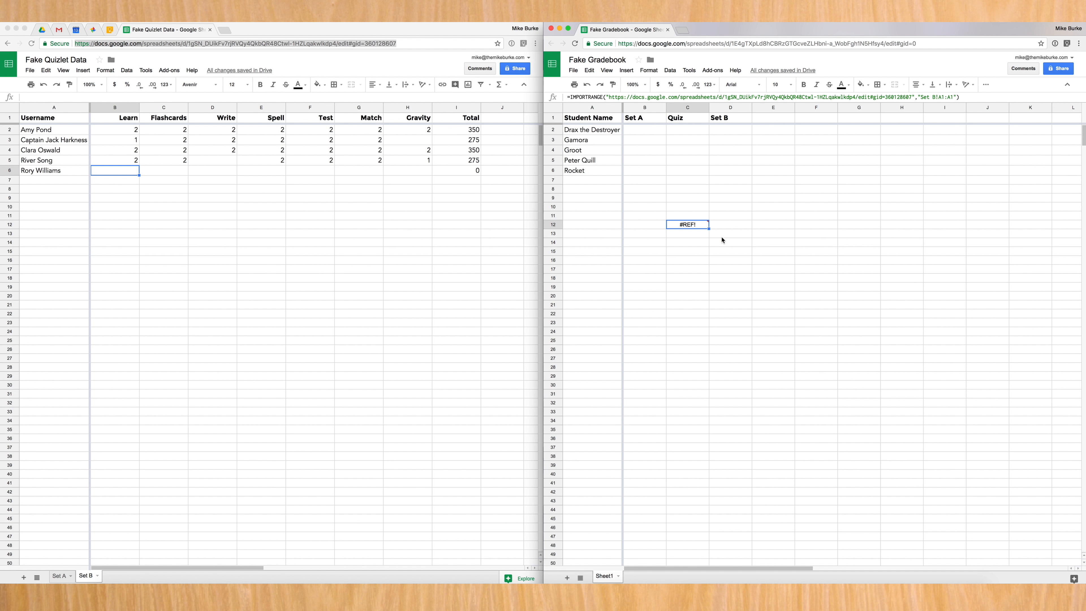
Edit the Username header in the Quizlet data and confirm C12 updates live
click(731, 270)
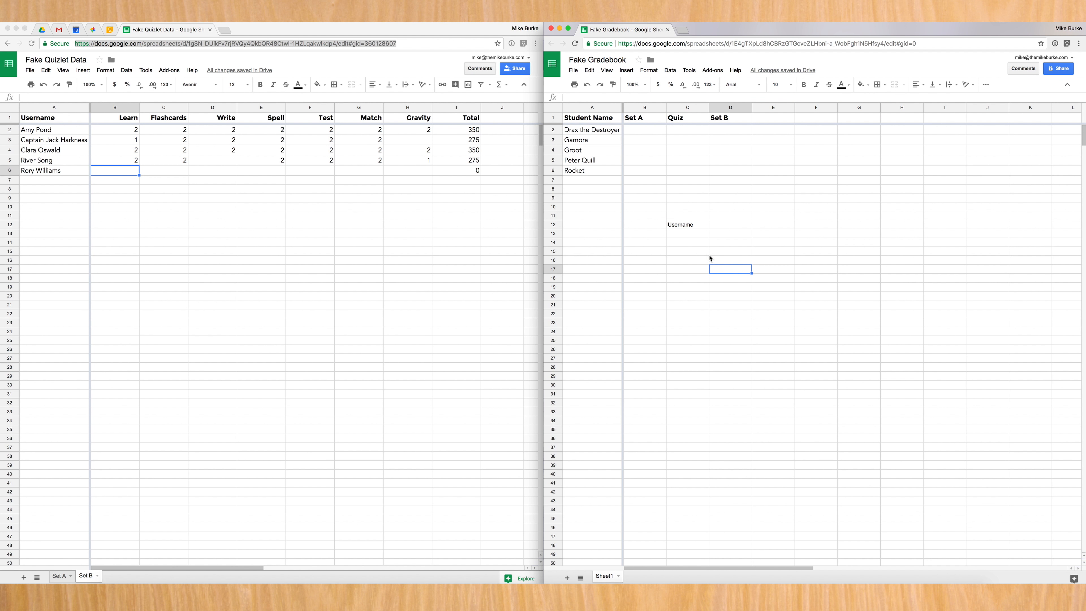
mouse_move(697, 228)
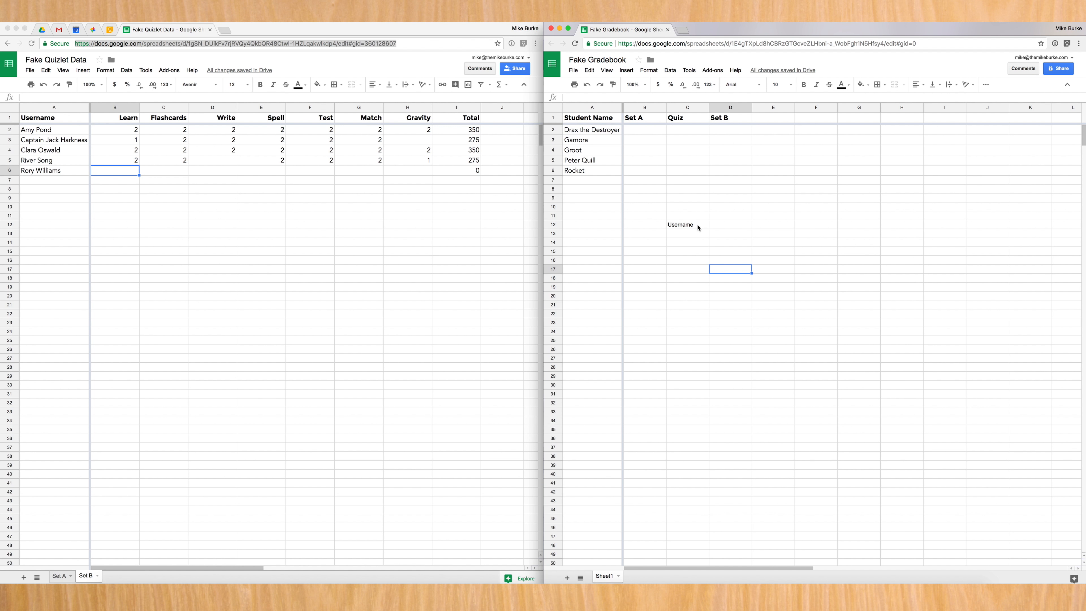
mouse_move(64, 127)
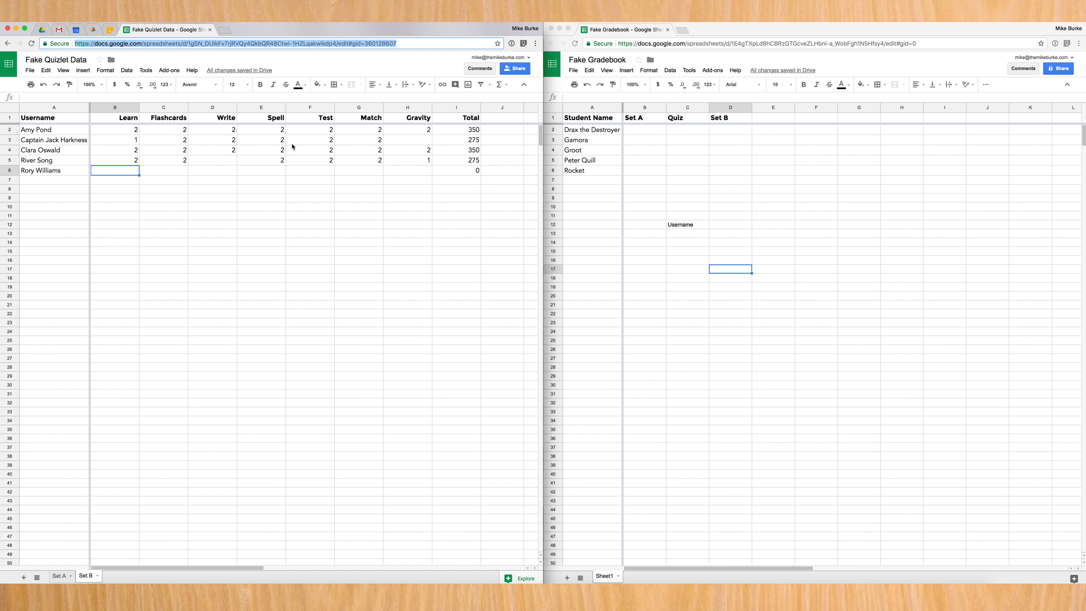
click(54, 117)
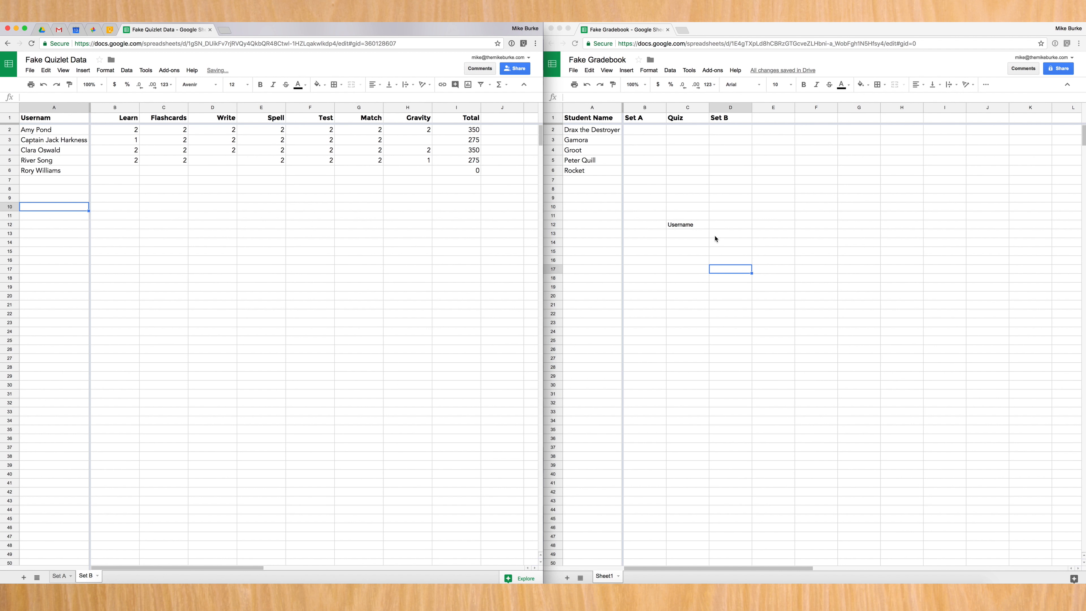
mouse_move(696, 227)
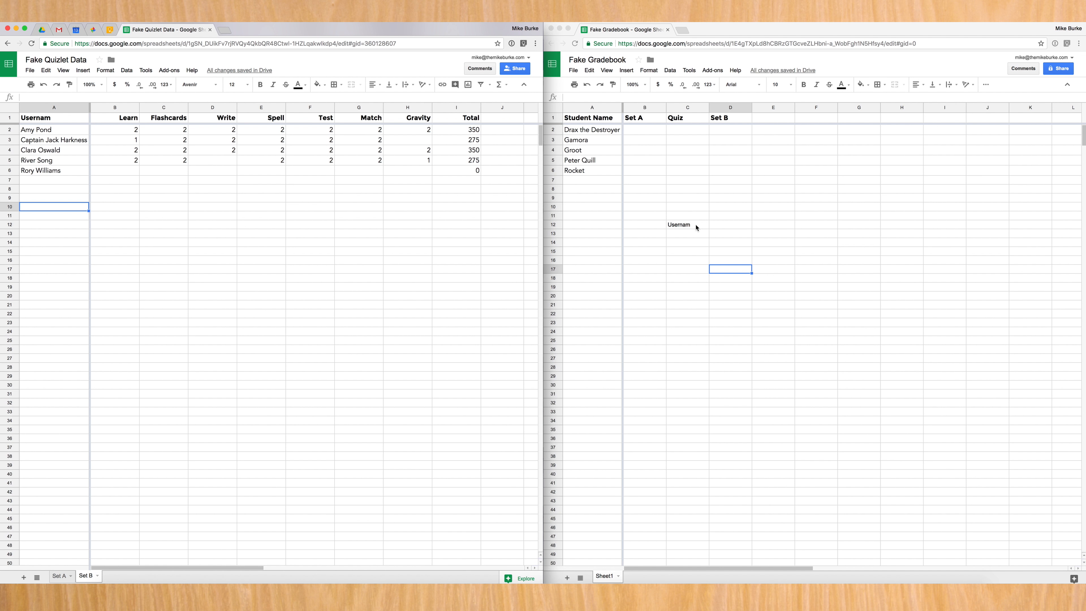
click(687, 224)
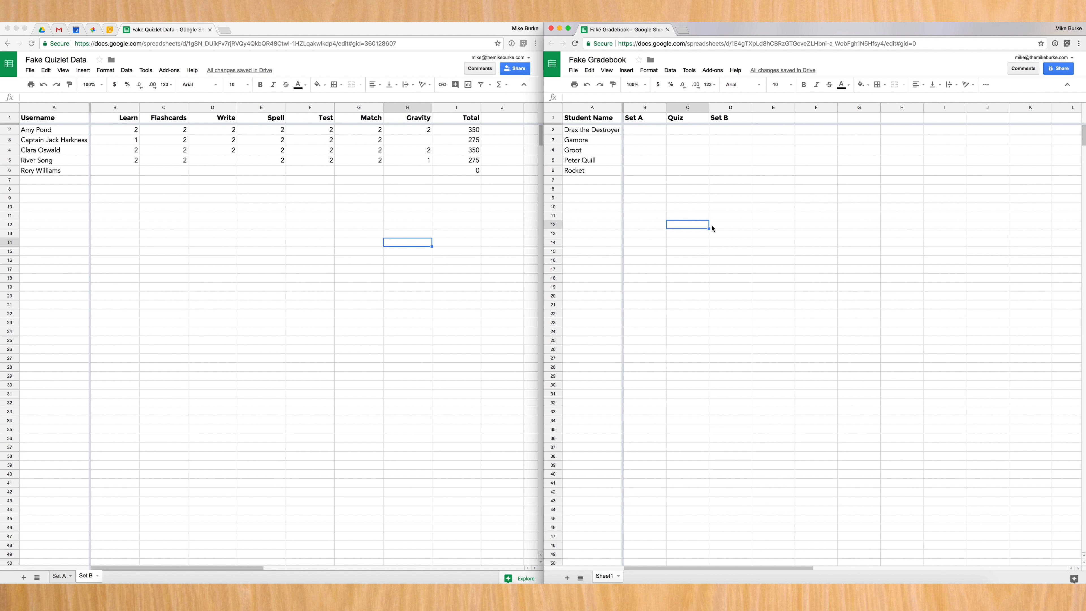
mouse_move(704, 227)
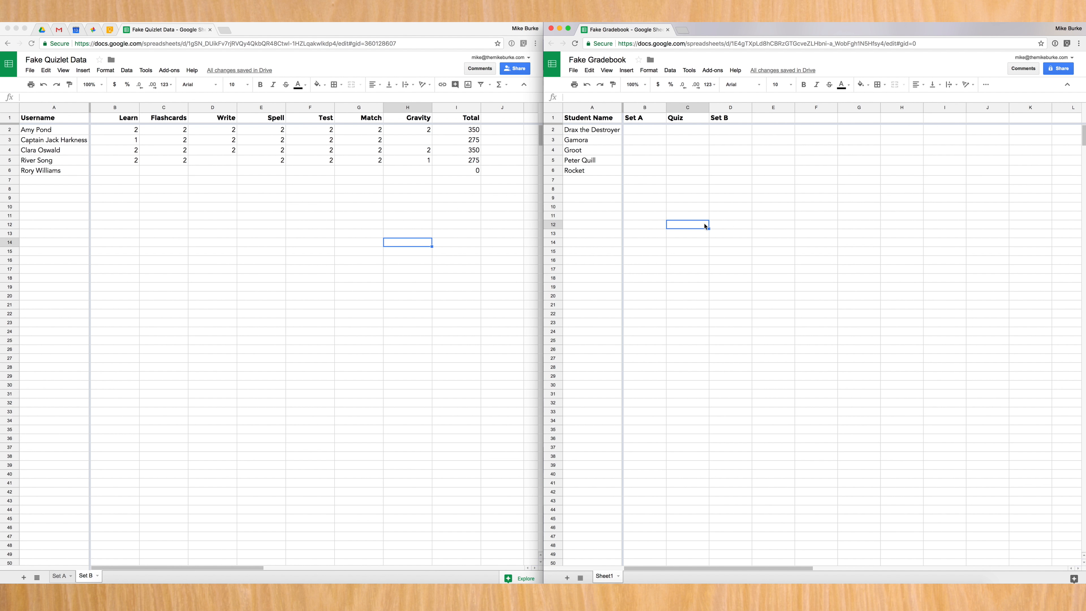
mouse_move(641, 191)
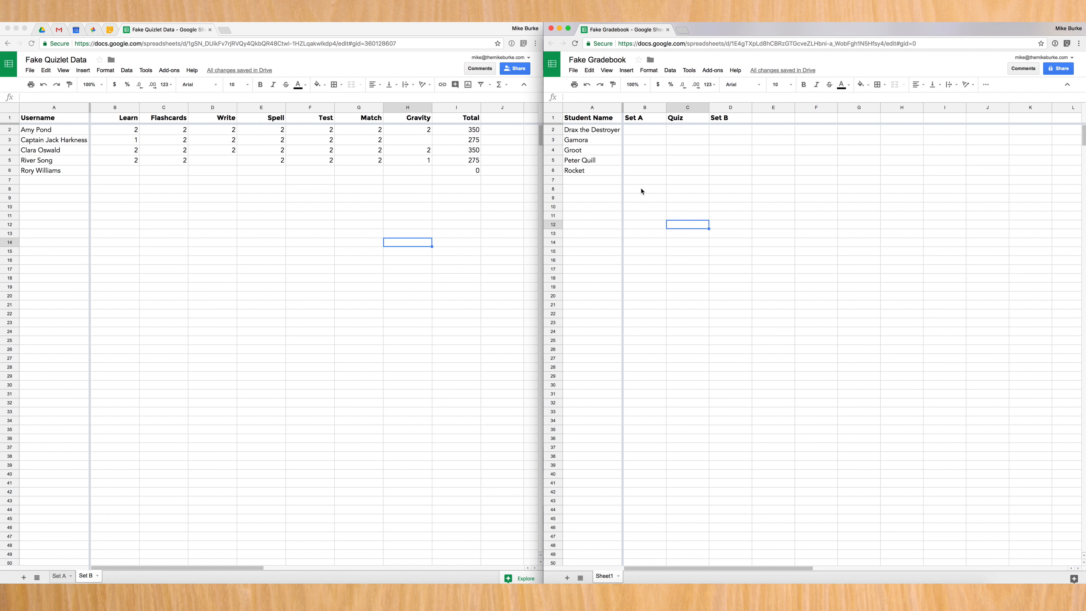
mouse_move(594, 186)
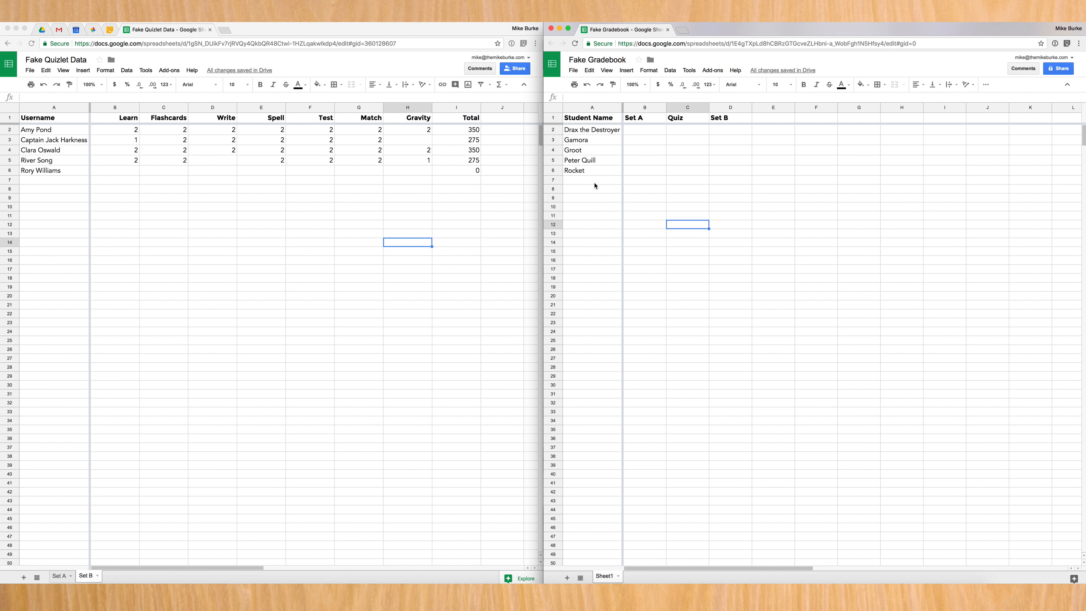
Insert a new first column in the gradebook and head it Username
right_click(591, 107)
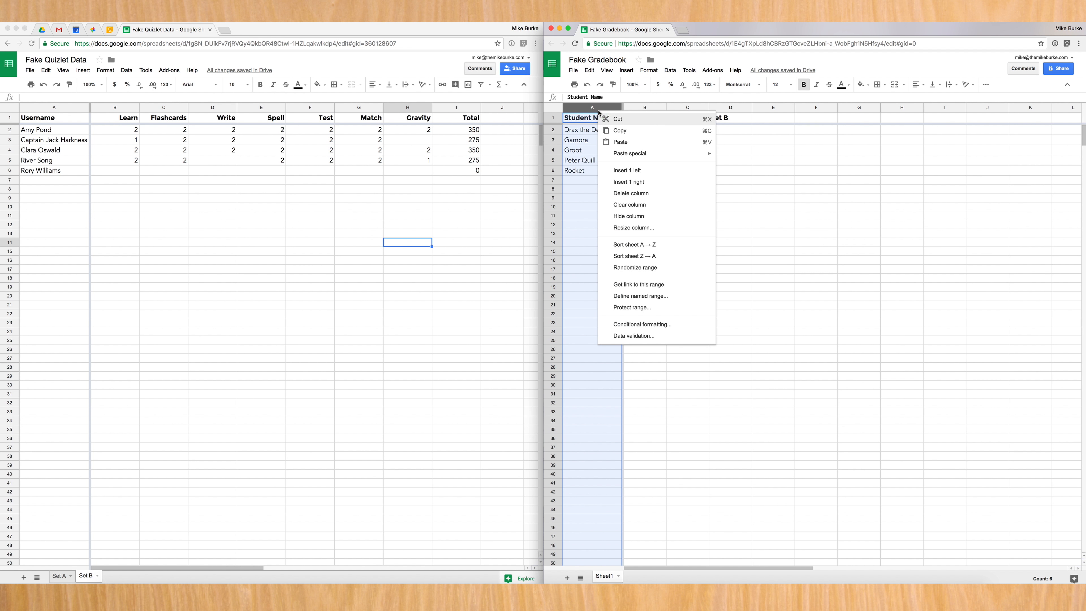
mouse_move(630, 193)
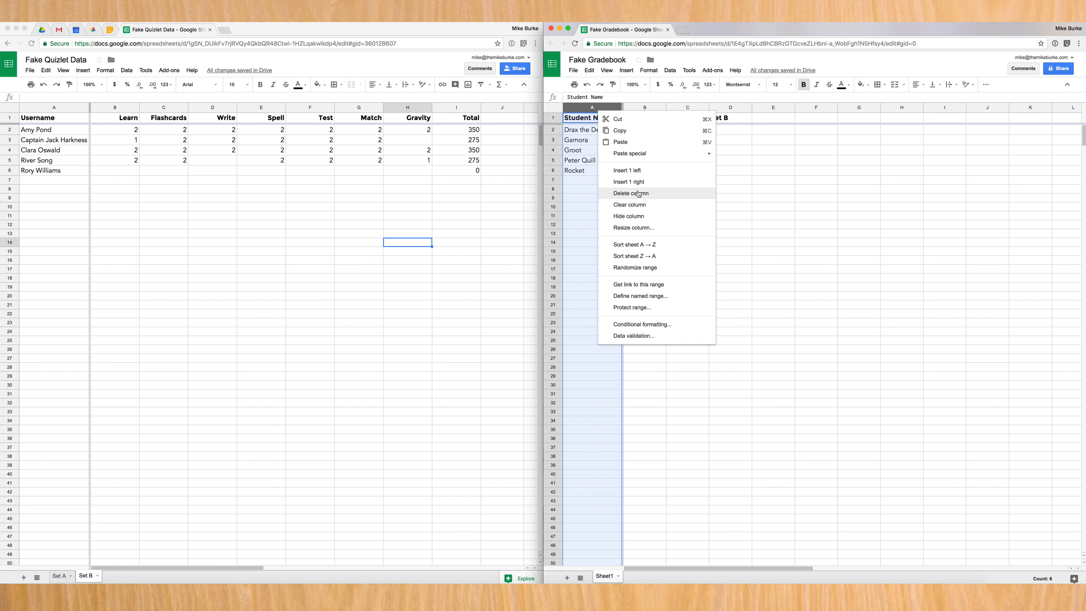
mouse_move(650, 170)
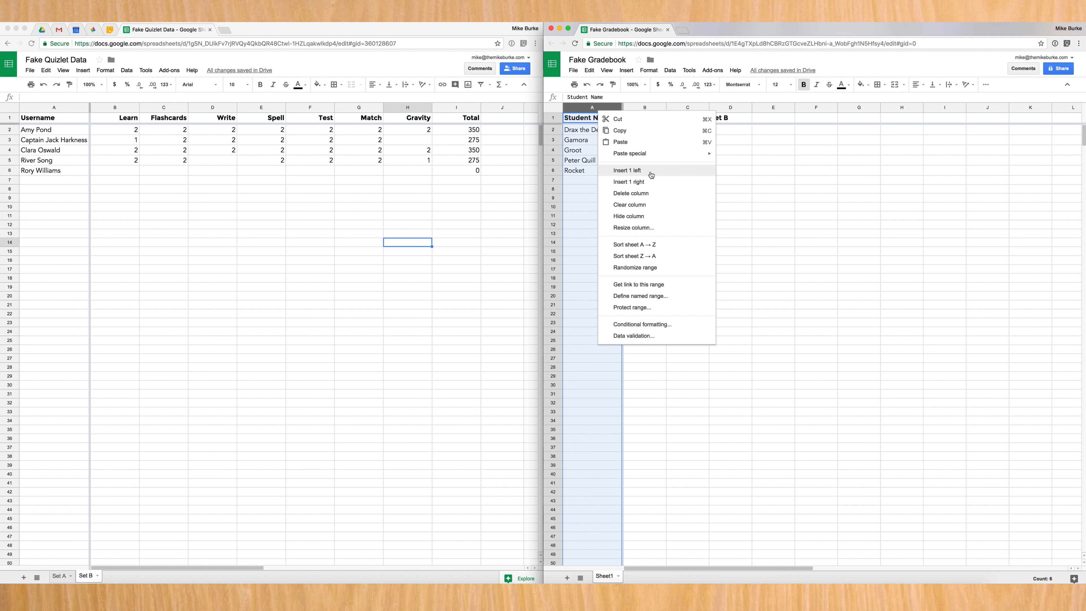
click(626, 170)
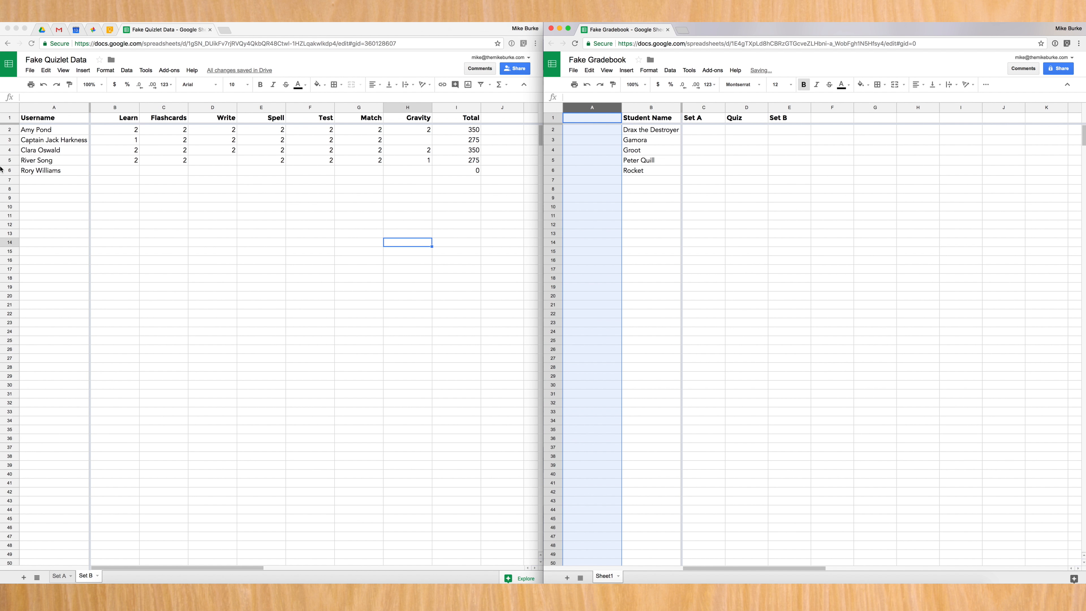
click(53, 117)
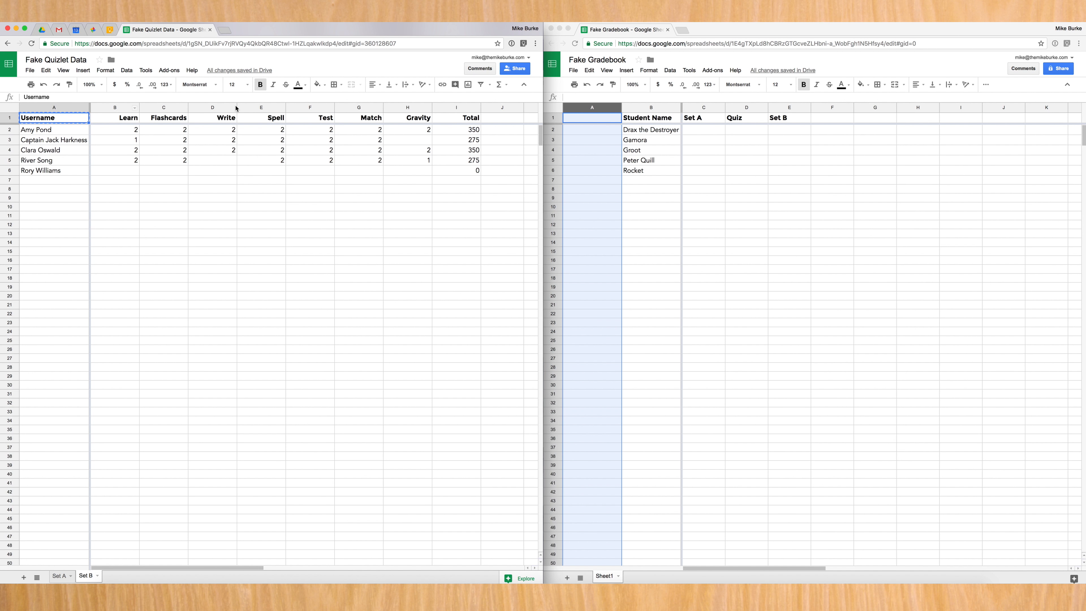
text(Username)
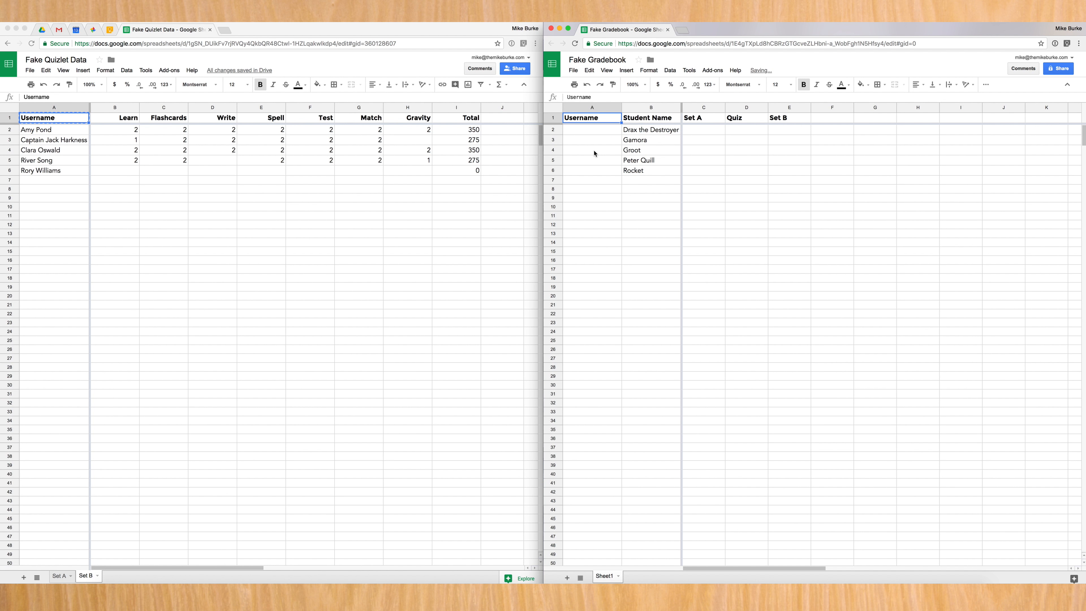
Copy the Quizlet usernames, starting with Captain Jack Harkness, into gradebook column A beside each student
click(54, 140)
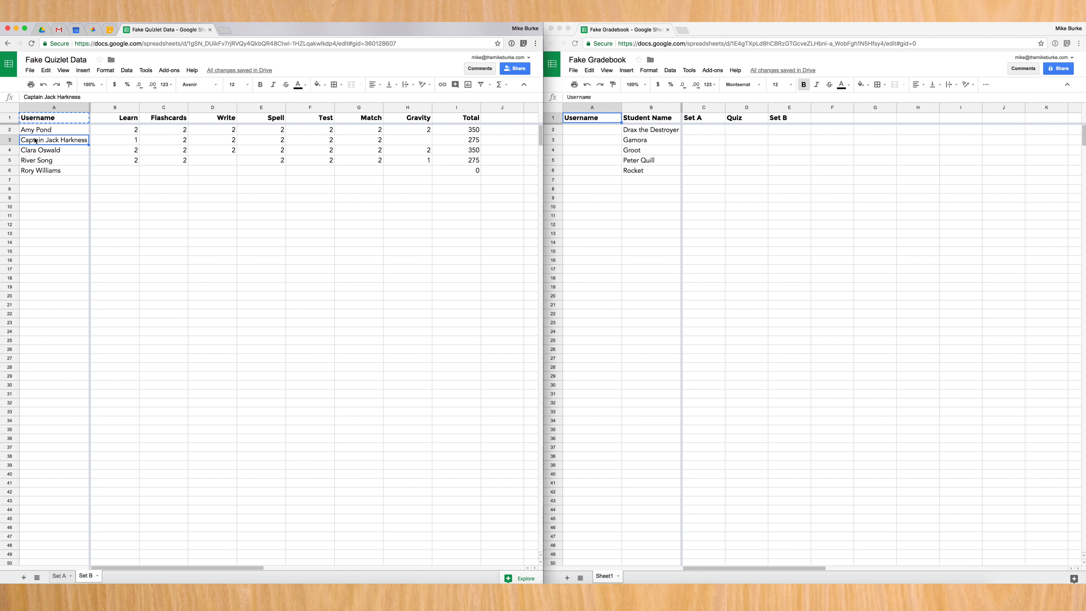
click(591, 130)
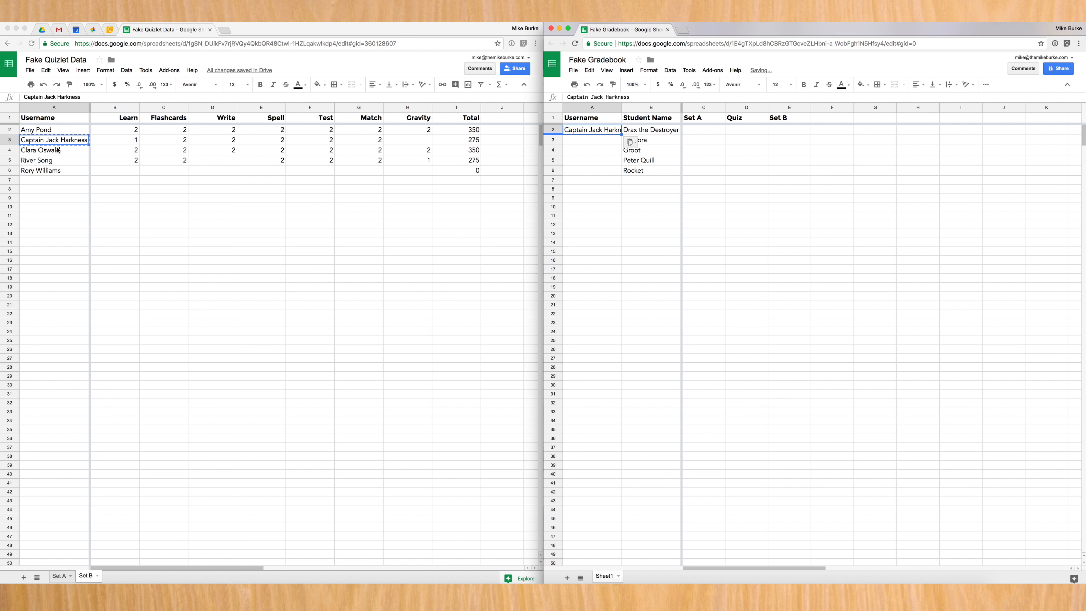
click(39, 150)
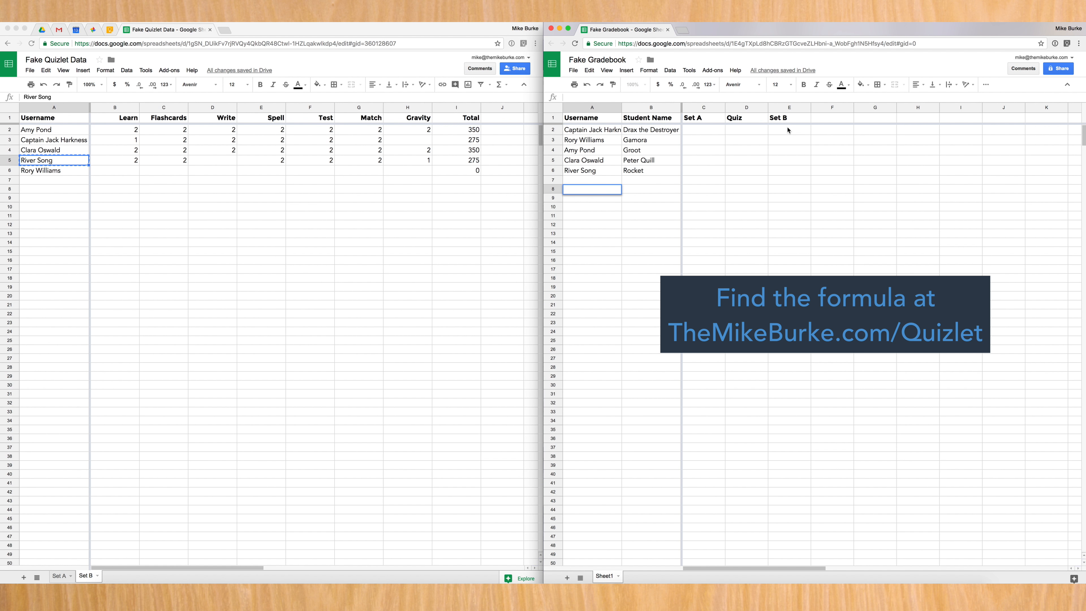
Begin a VLOOKUP in the Set B cell using A2's username and an IMPORTRANGE source
click(788, 130)
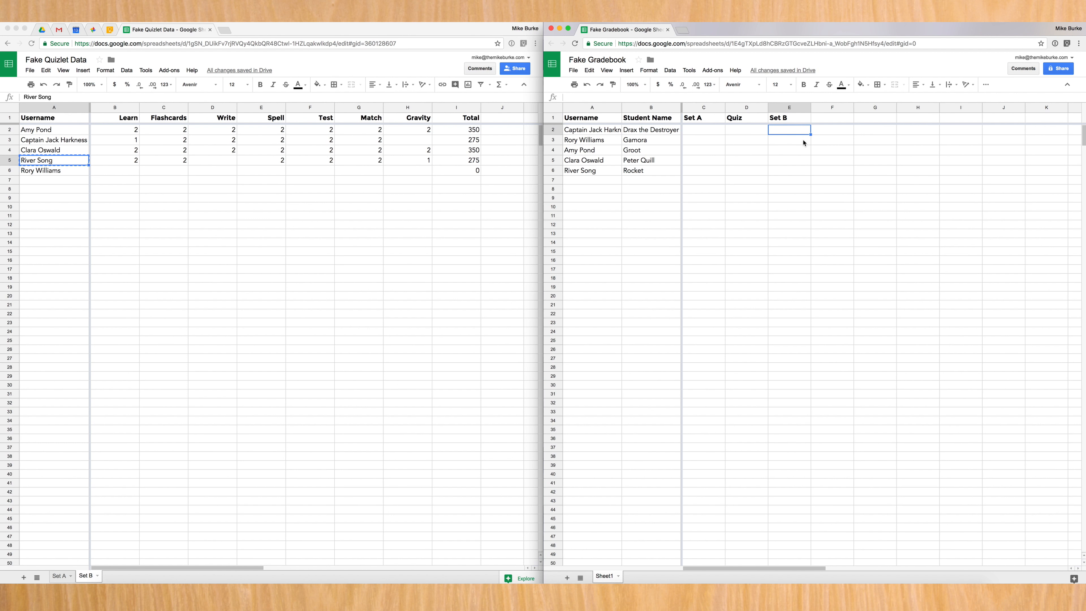
mouse_move(780, 133)
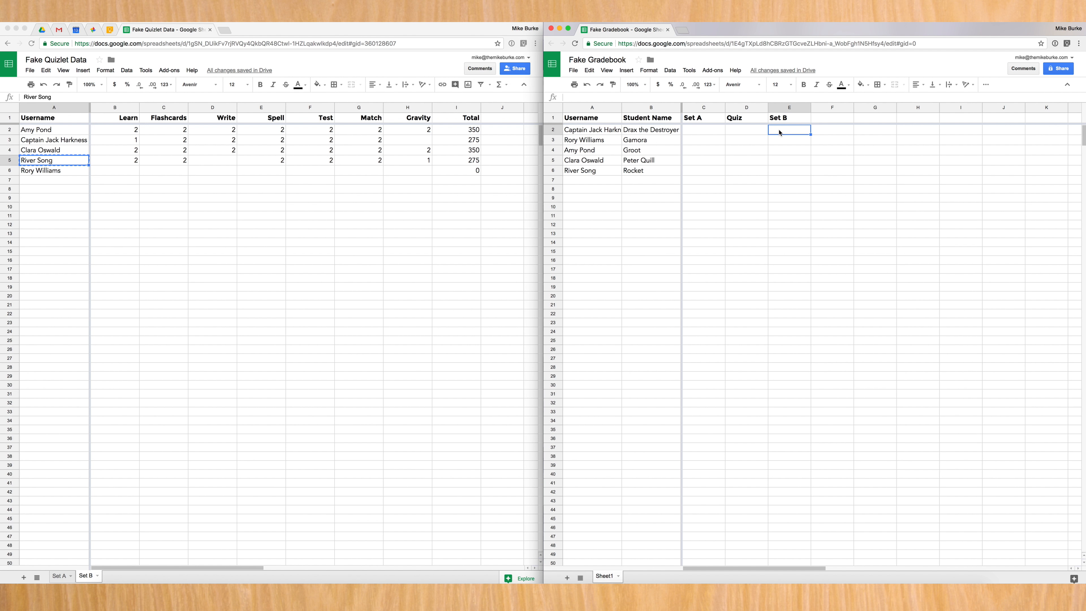
click(790, 130)
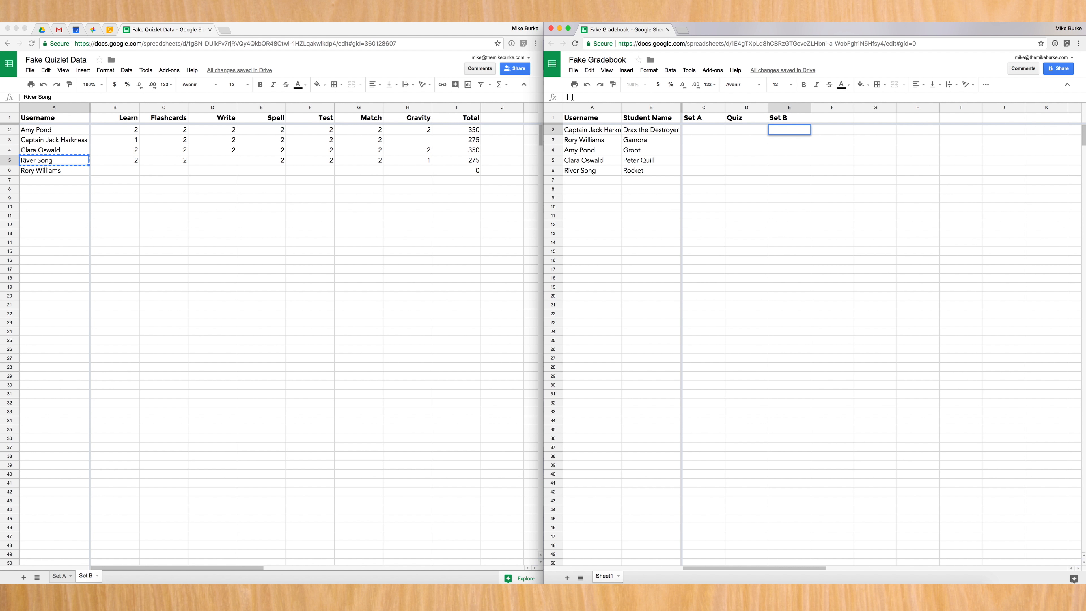
text(=)
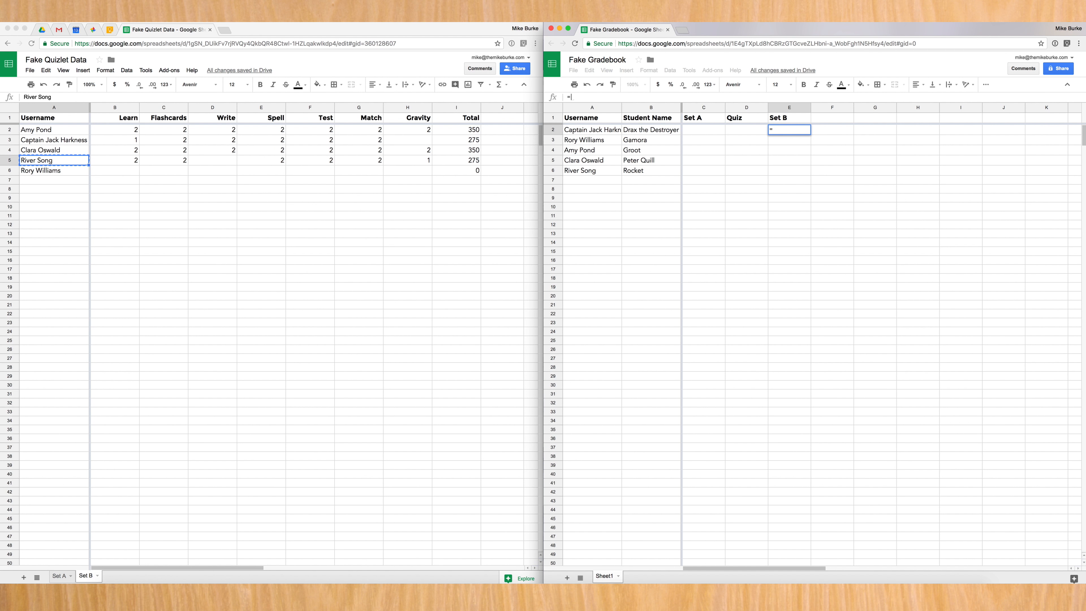
text(v)
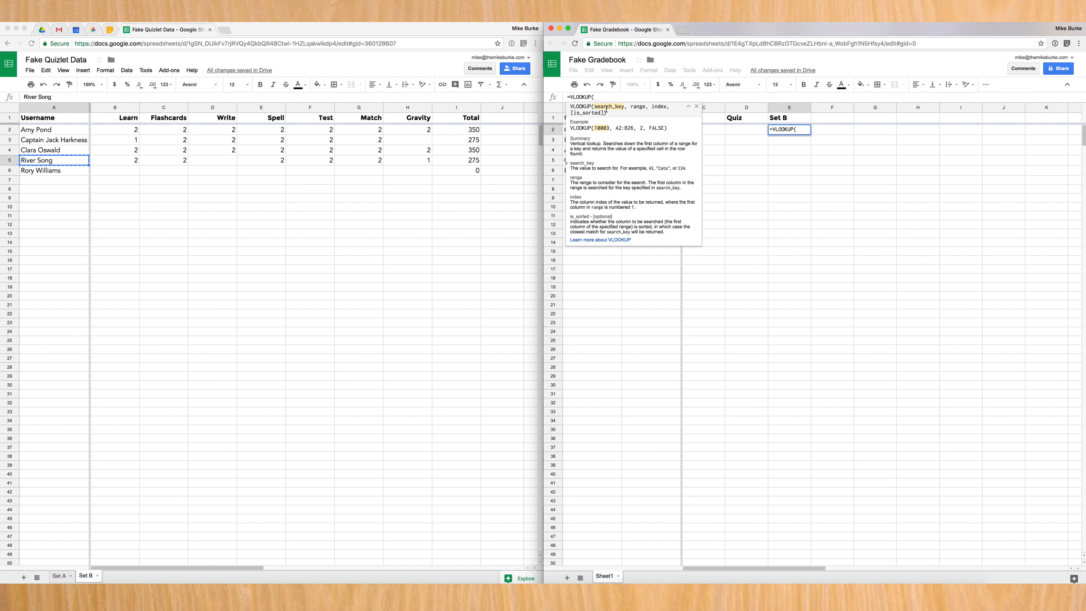
mouse_move(611, 115)
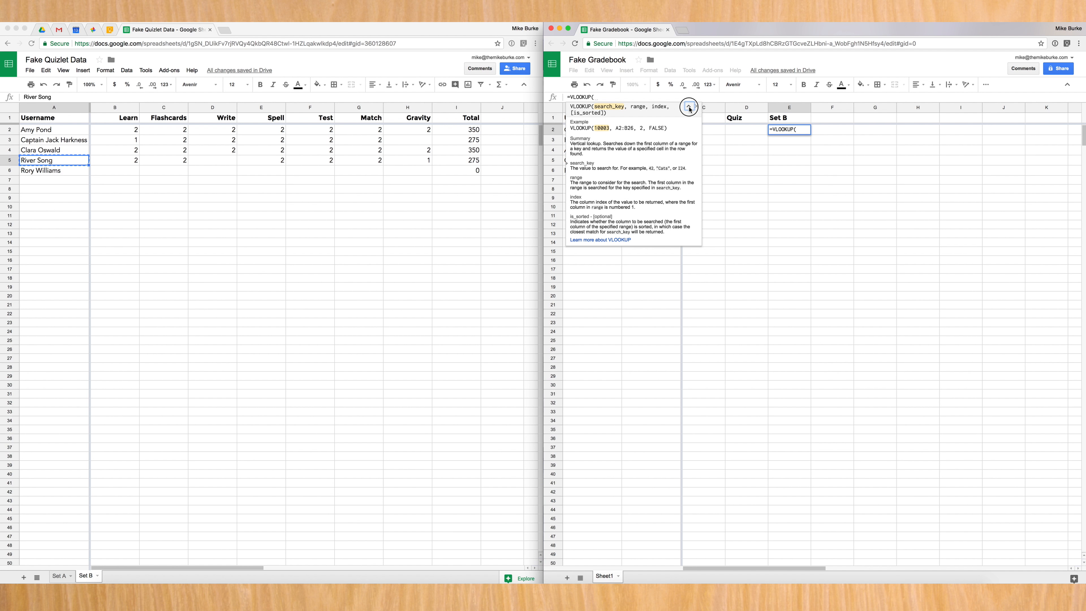
click(689, 109)
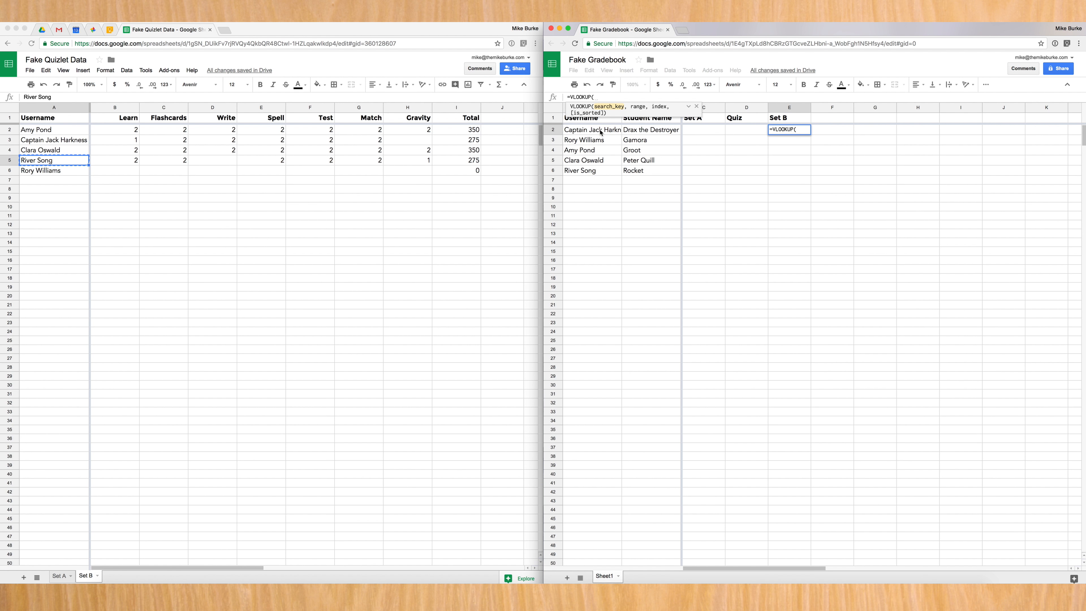
mouse_move(650, 135)
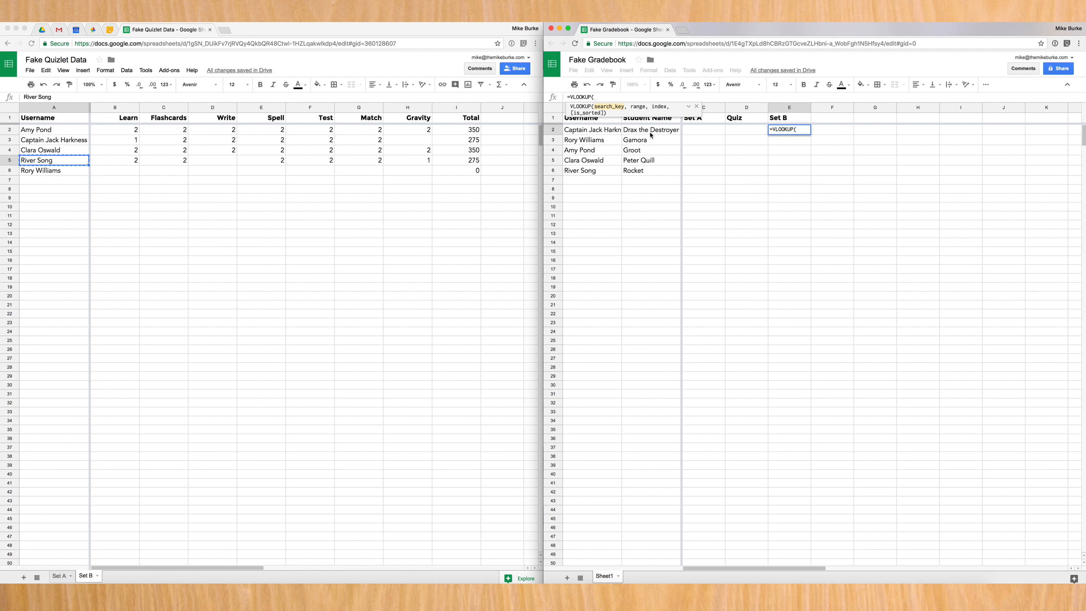
mouse_move(591, 130)
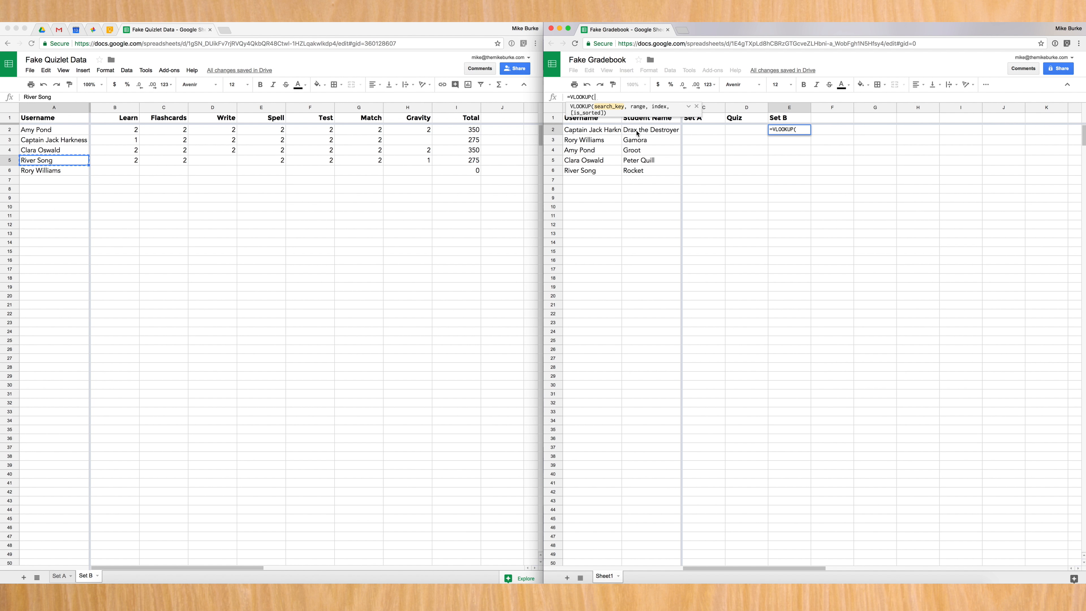
mouse_move(586, 130)
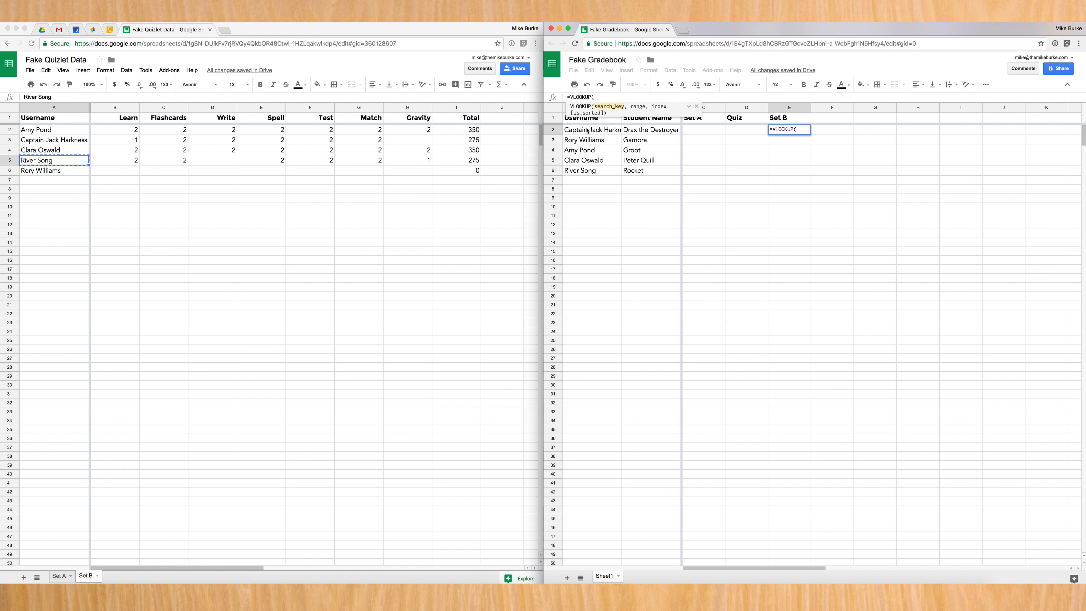
click(592, 130)
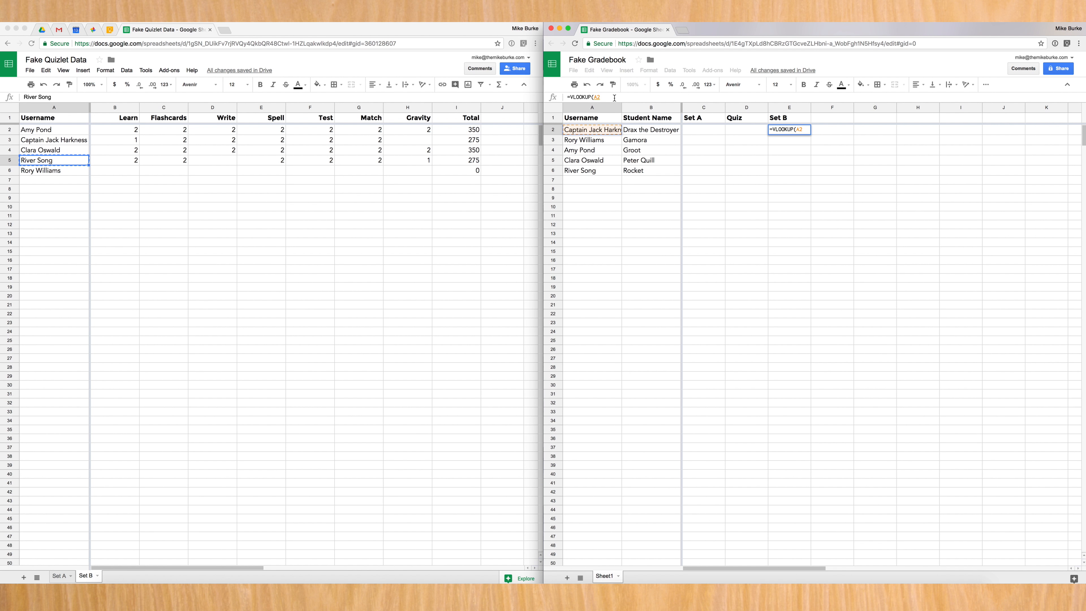
text(,)
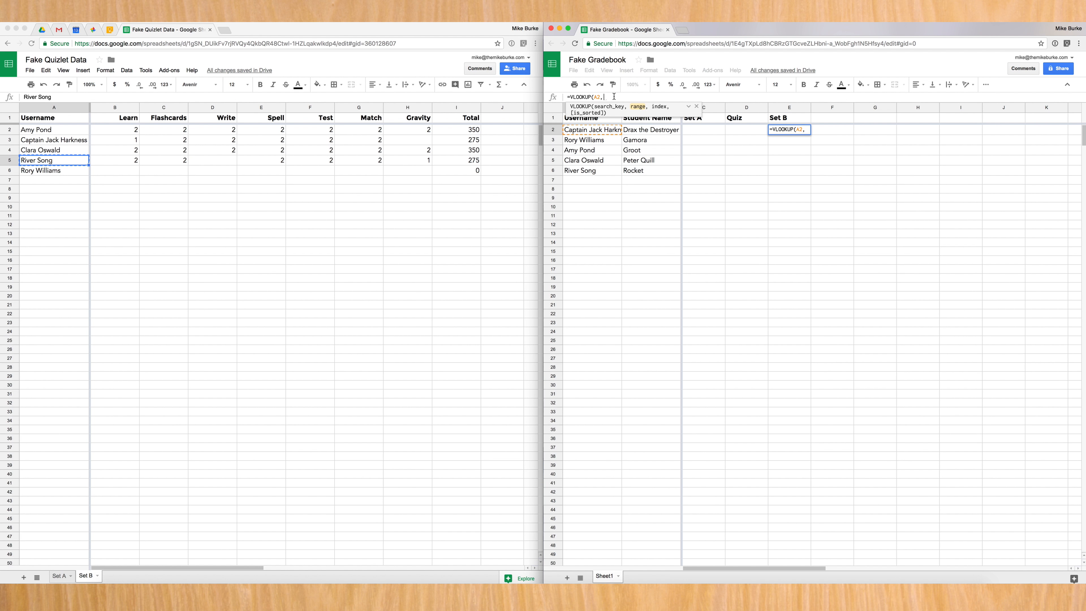
text(IMPORTRANGE()
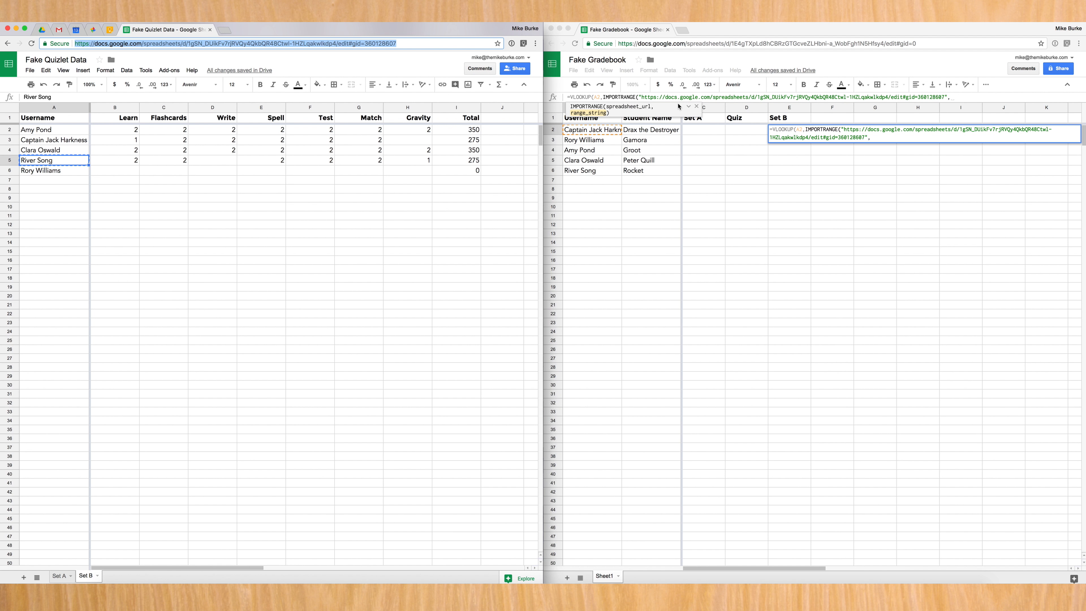
mouse_move(357, 344)
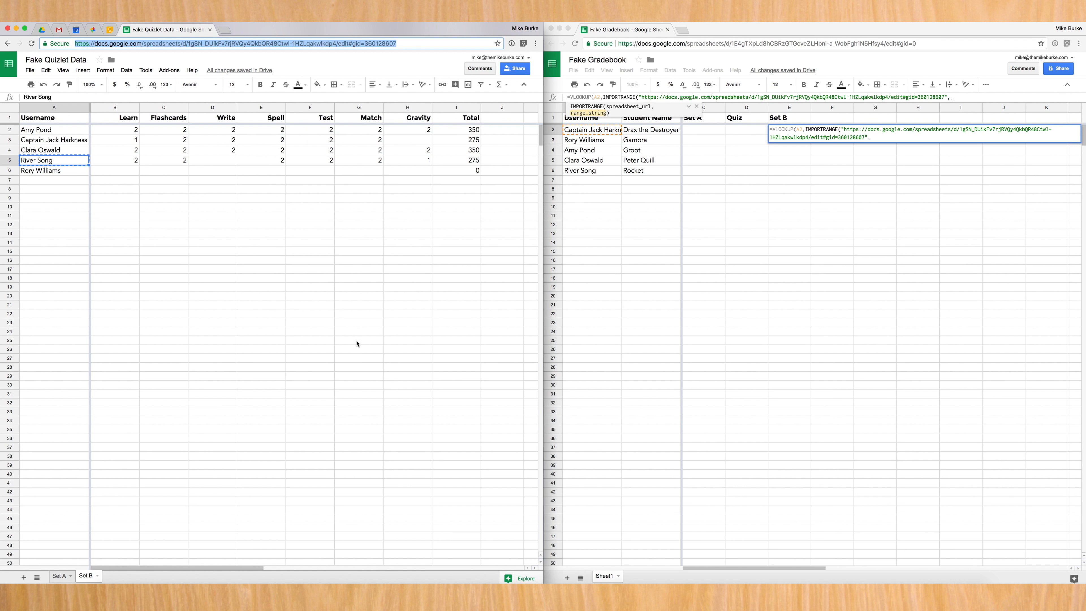
mouse_move(787, 181)
text("Set B!)
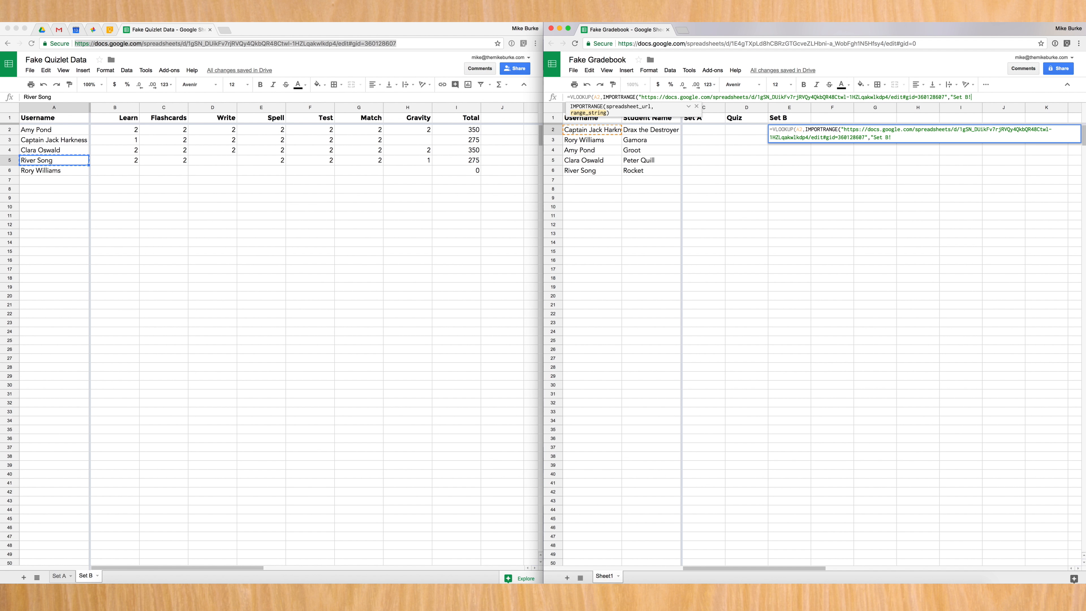
Complete the formula with range "Set B!$A:$I", column 9 and False, returning 275
text($A:)
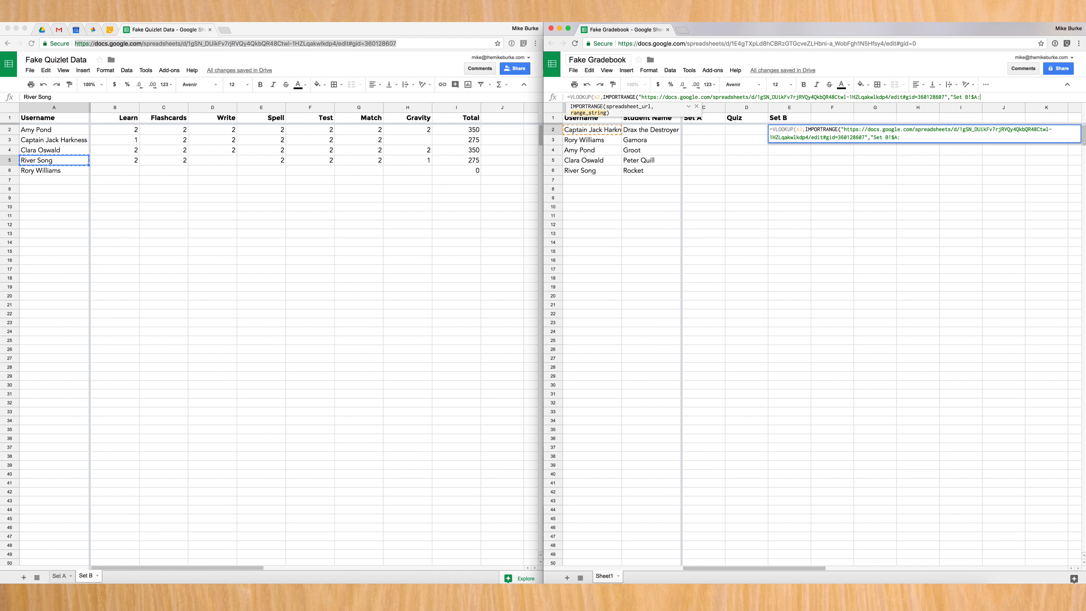
text($)
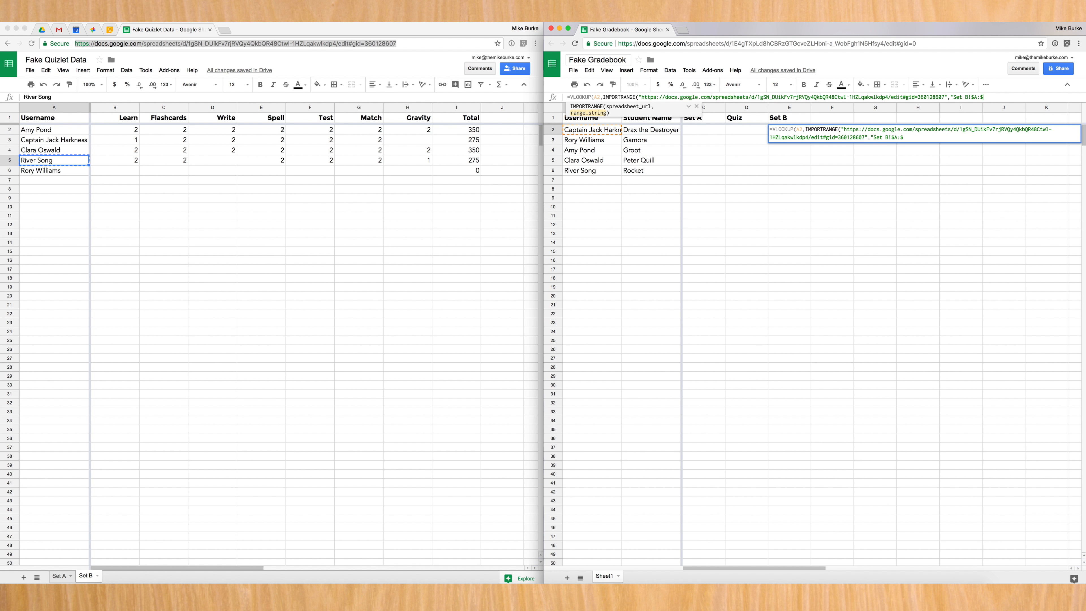
text(I"),)
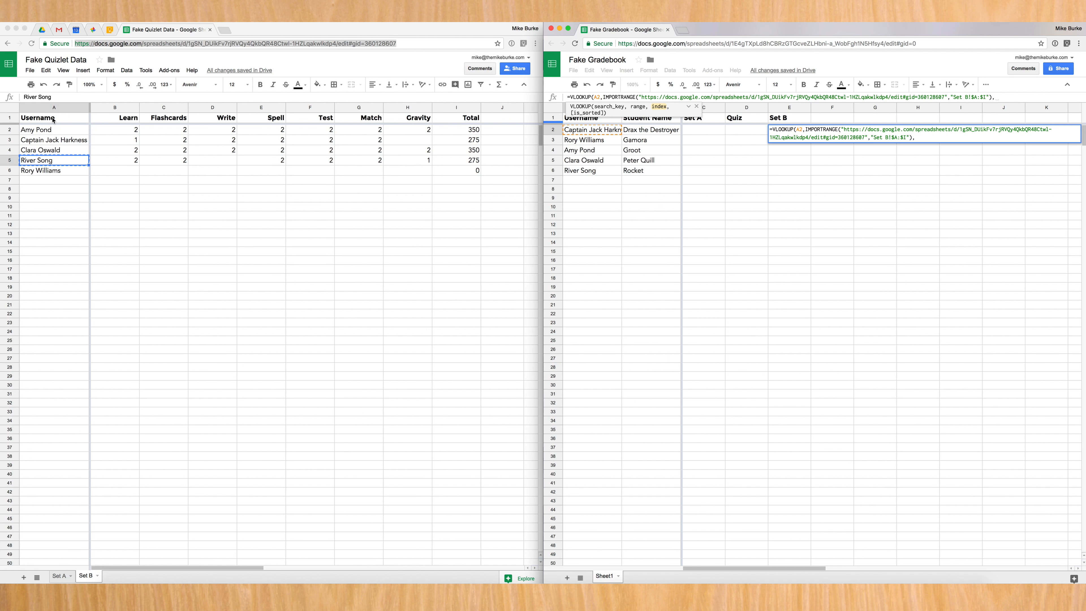
mouse_move(69, 158)
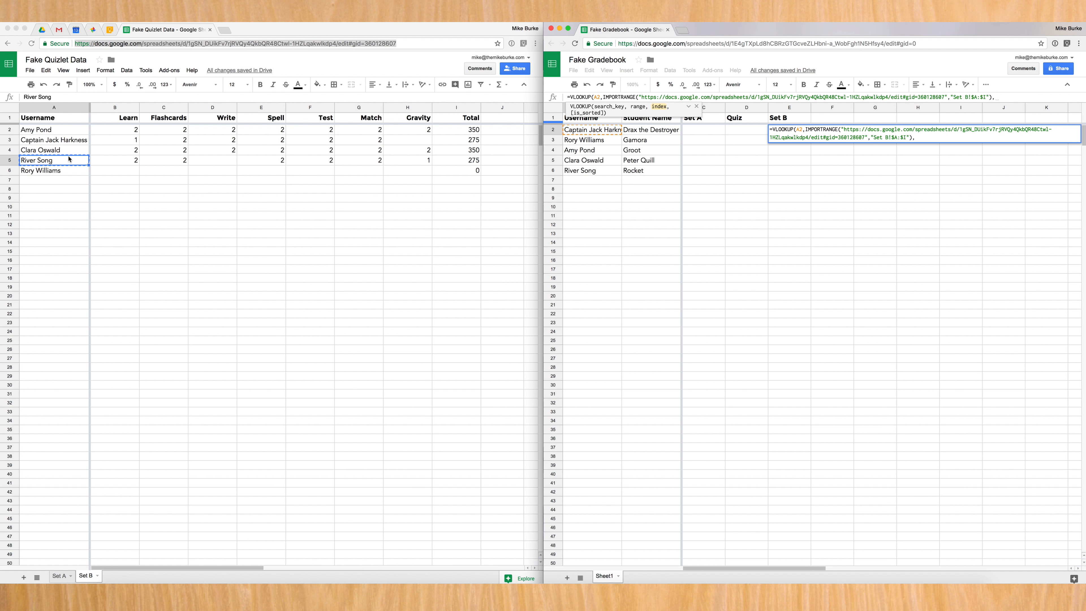
mouse_move(66, 111)
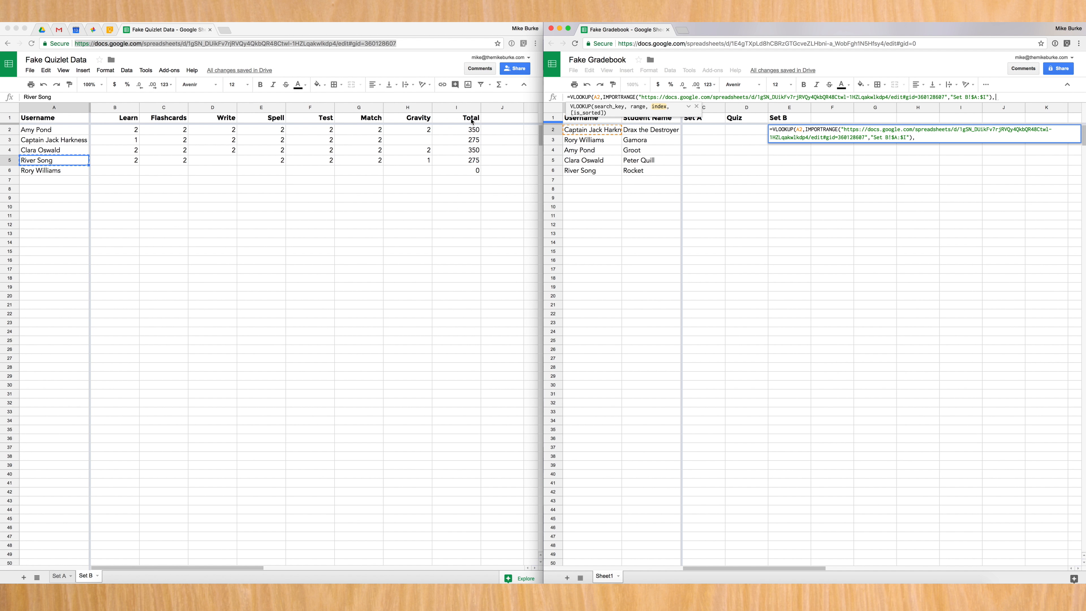
mouse_move(903, 117)
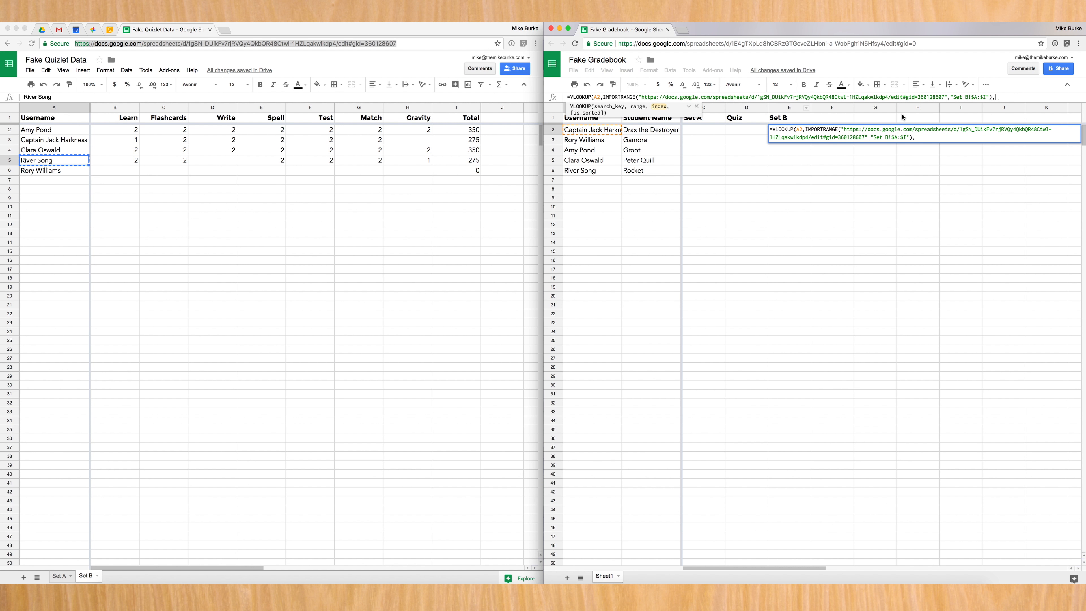
text(9,)
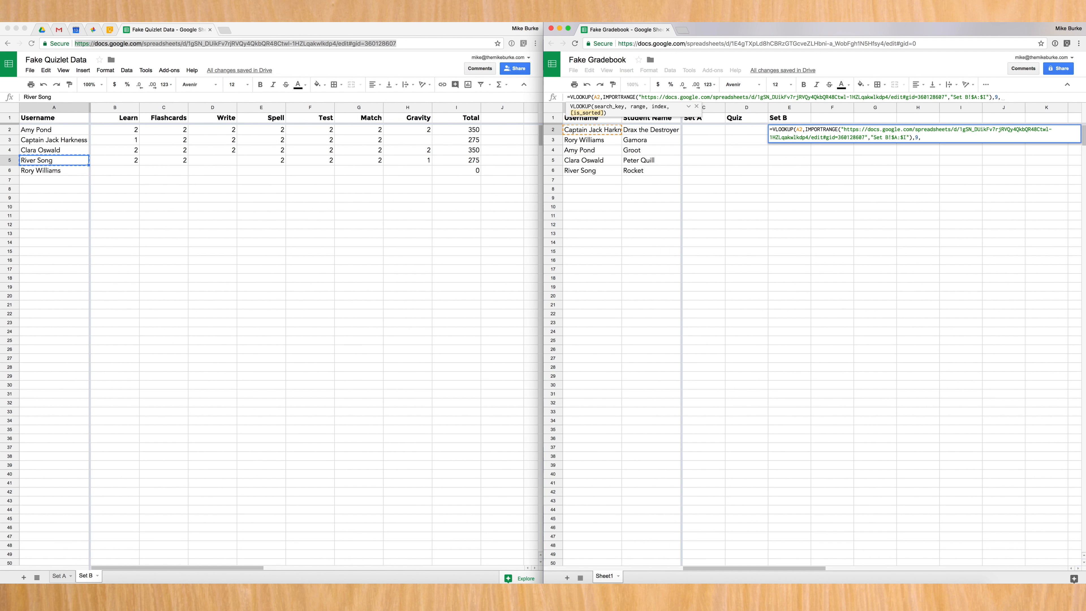
text(False))
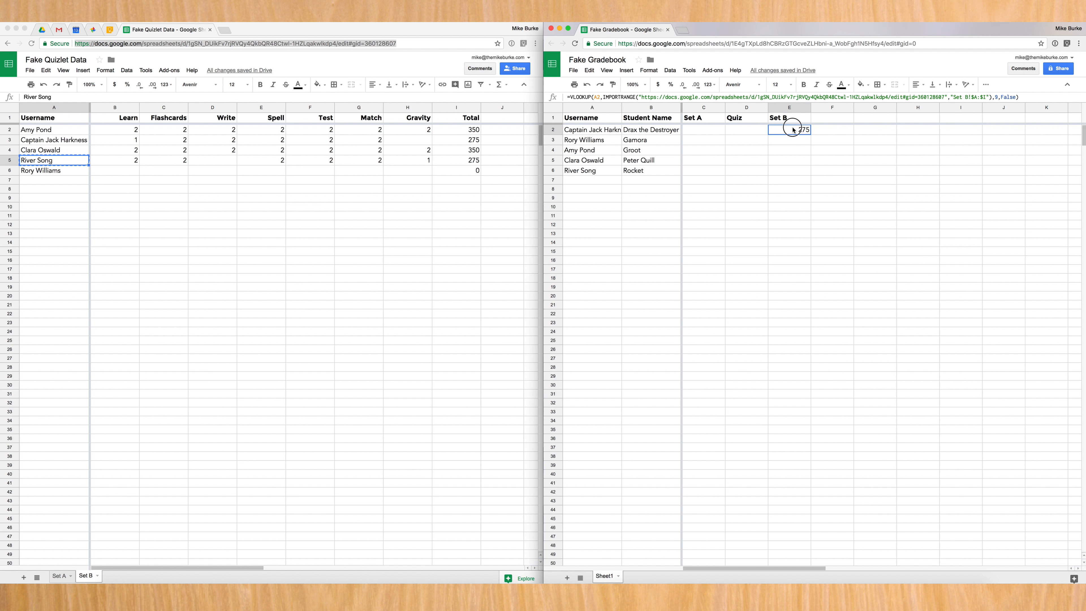
Copy the Set B lookup down E3:E6 so each row matches its own username
click(650, 129)
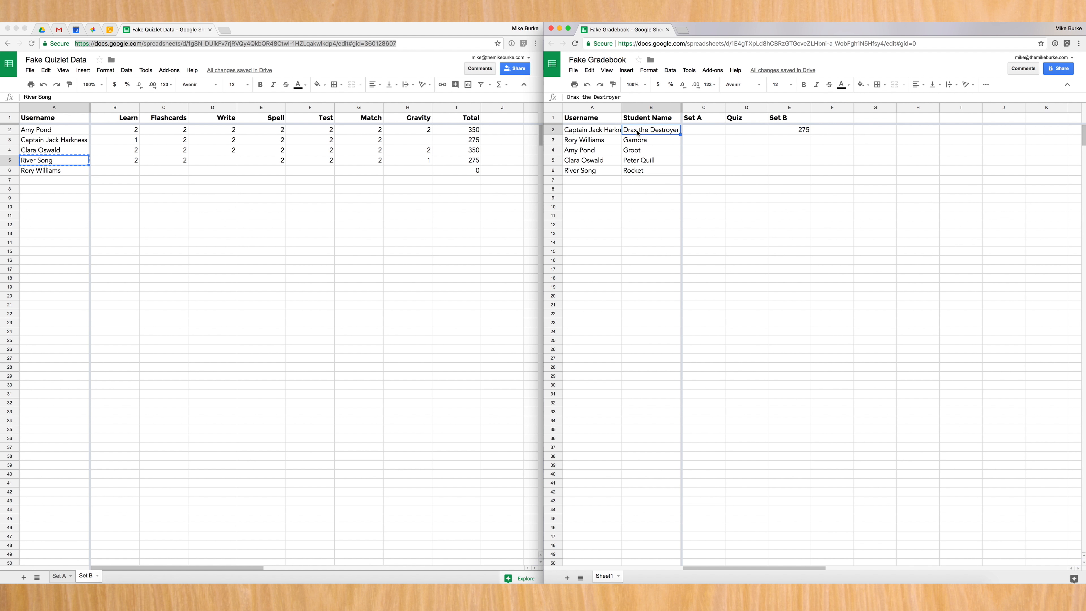
click(592, 129)
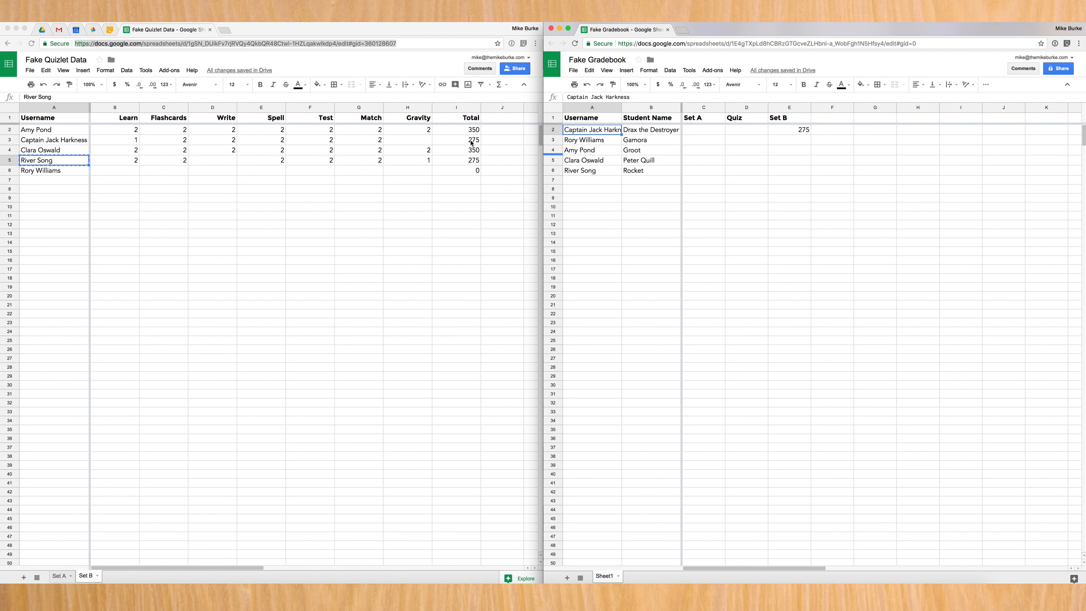
click(789, 129)
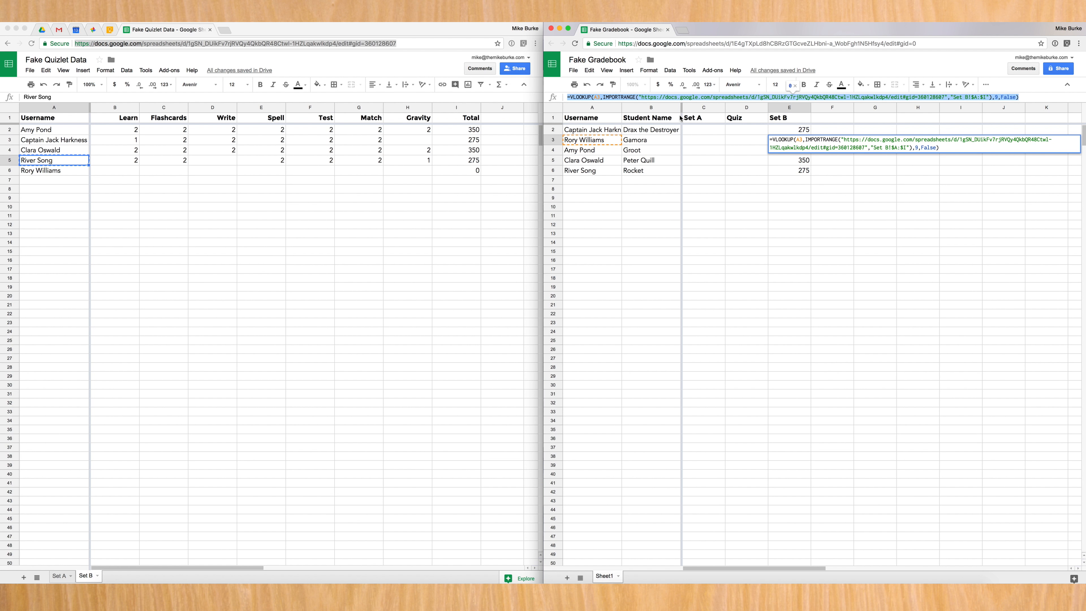
Paste the lookup into Captain Jack Harkness's Set A cell and point it at "Set A!$A:$I"
click(704, 130)
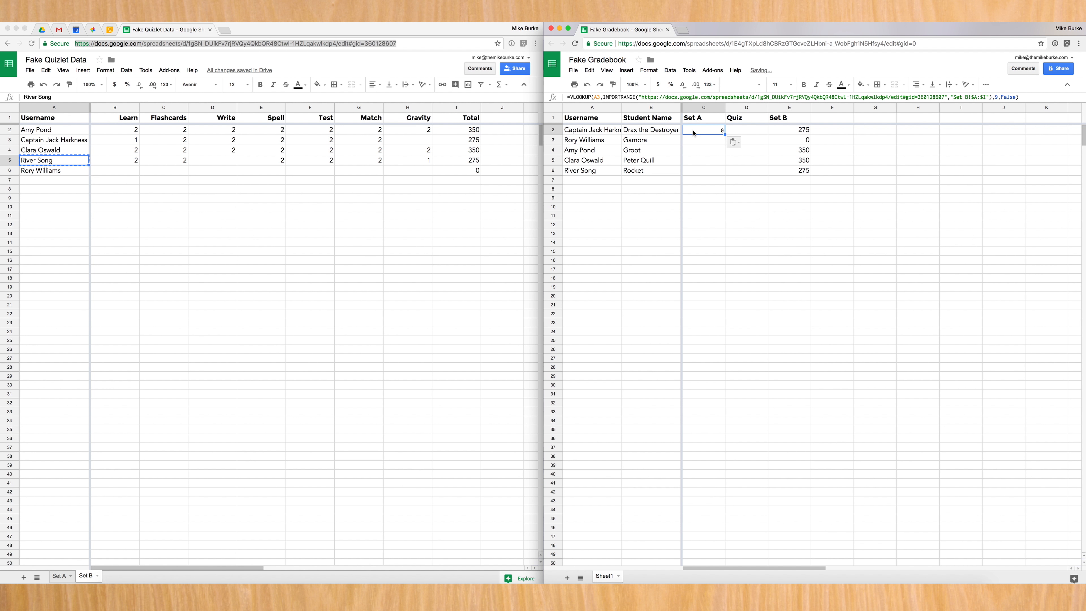
key(Delete)
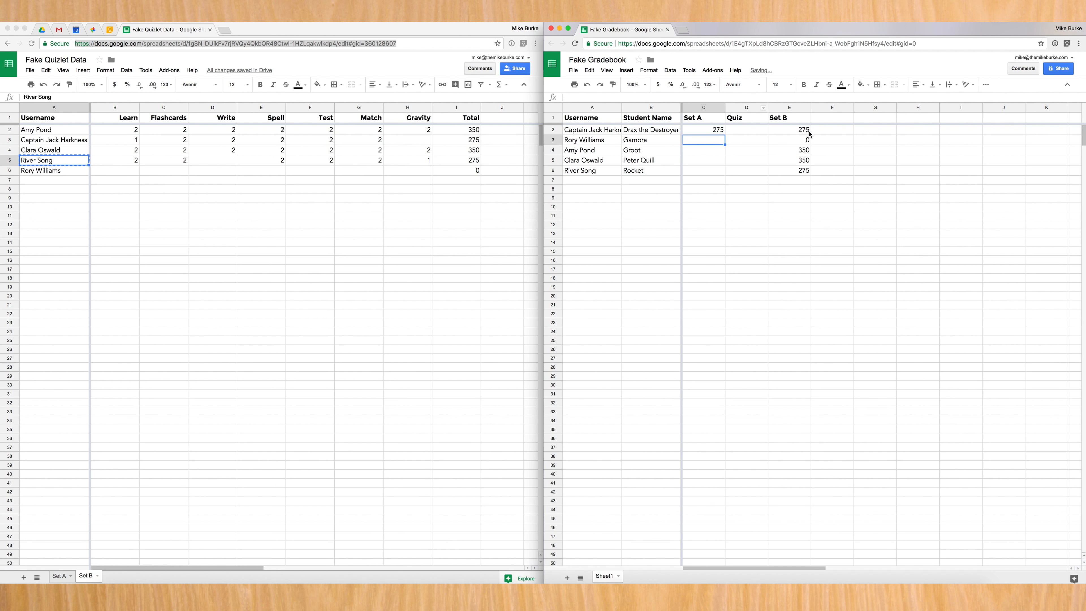
click(703, 129)
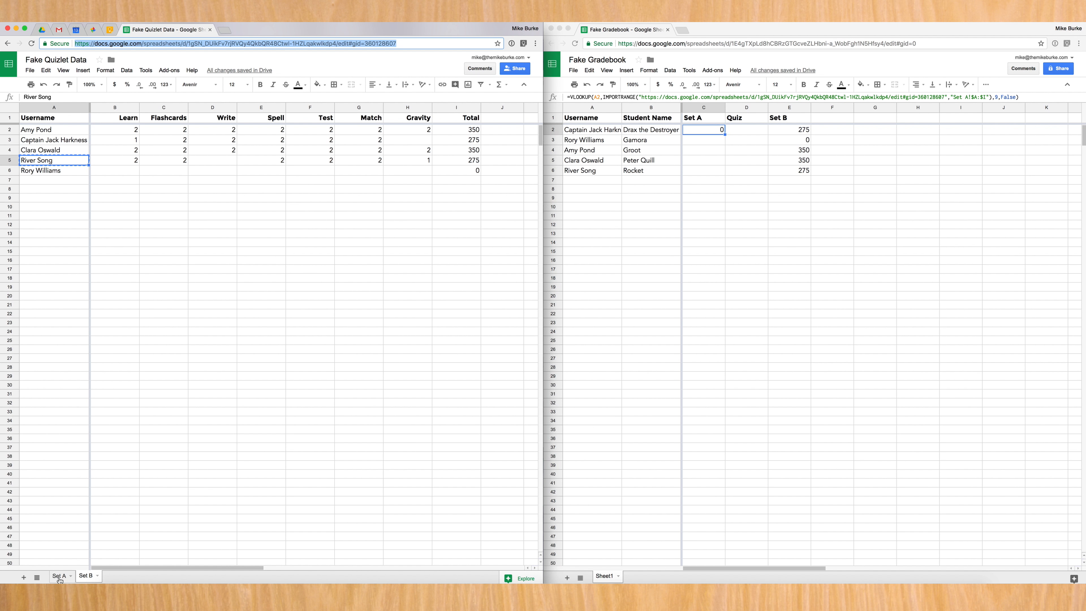
Sort the Quizlet Set A sheet A to Z by username and score Harkness to total 350
right_click(53, 107)
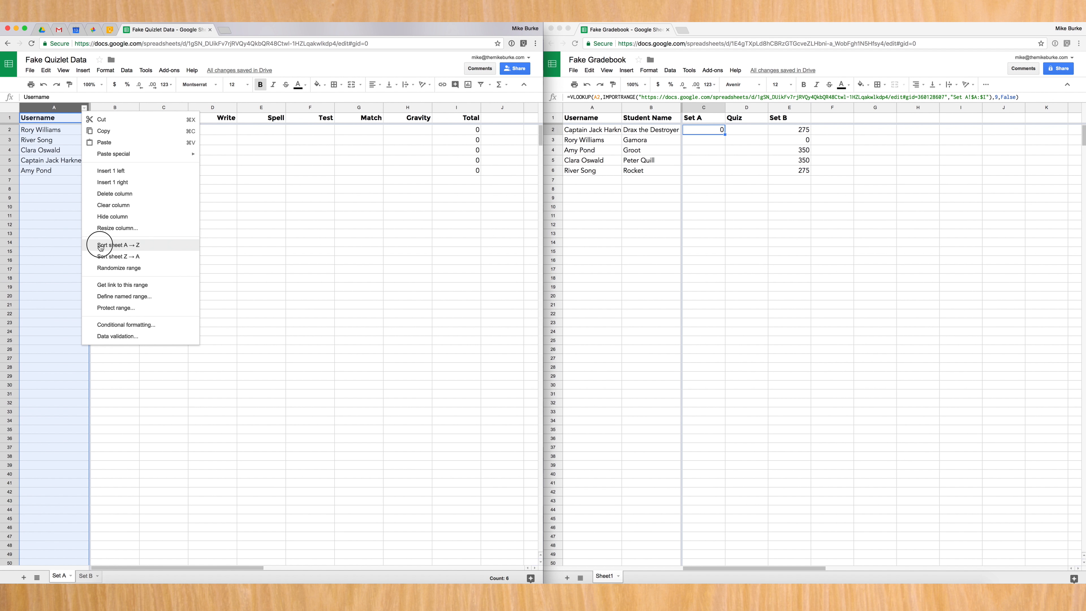
click(118, 245)
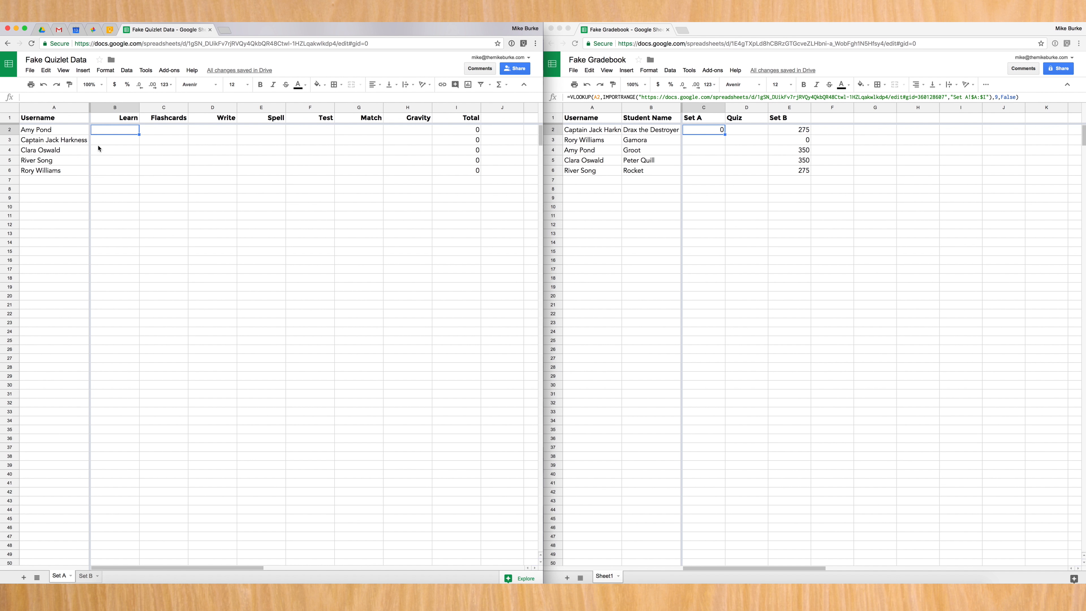
click(114, 139)
text(2)
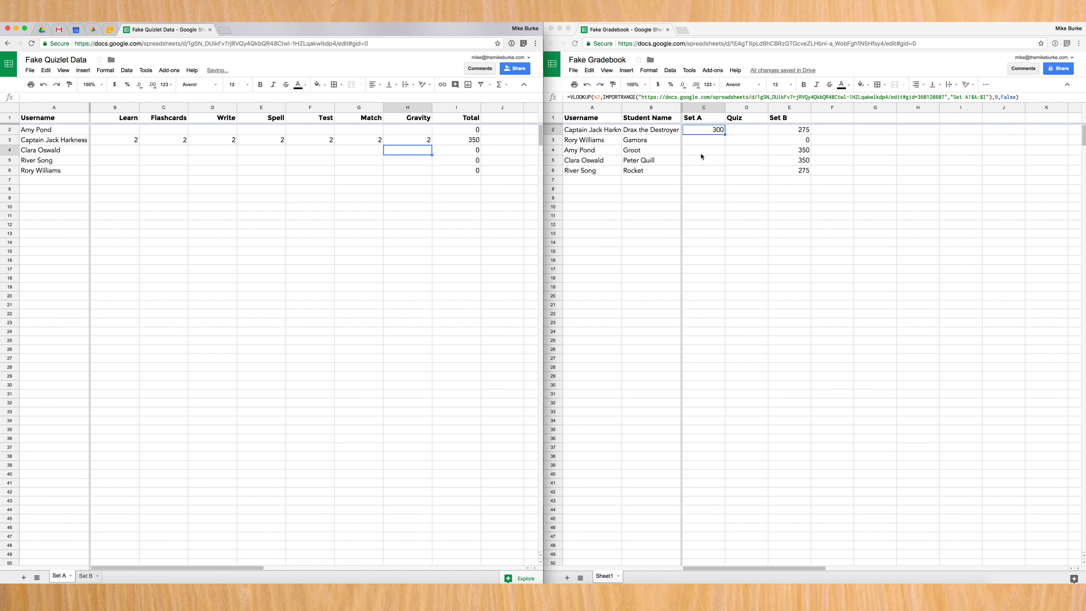
text(350)
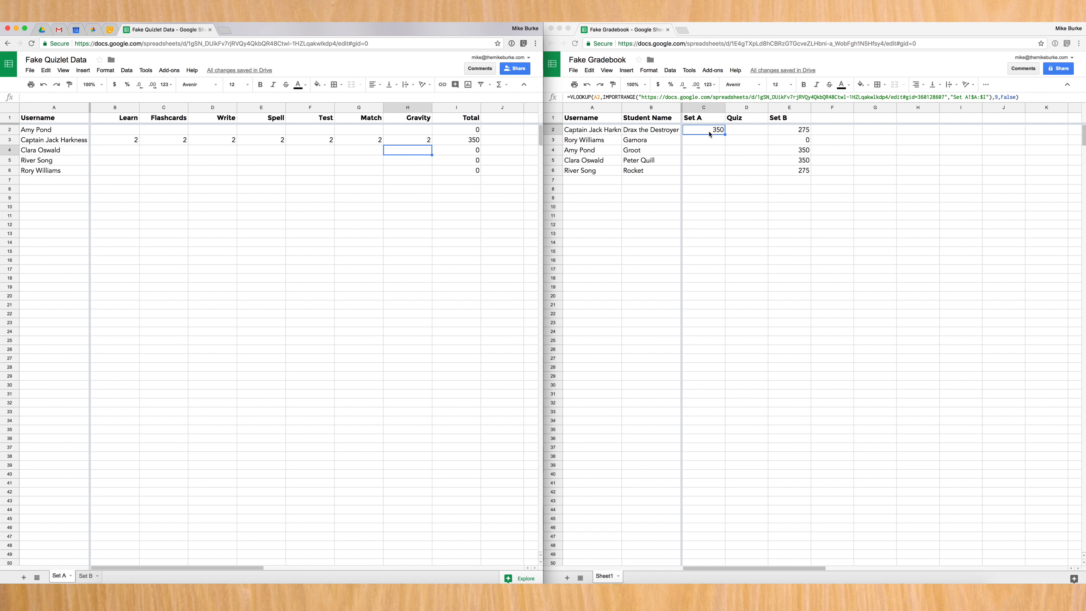
mouse_move(281, 109)
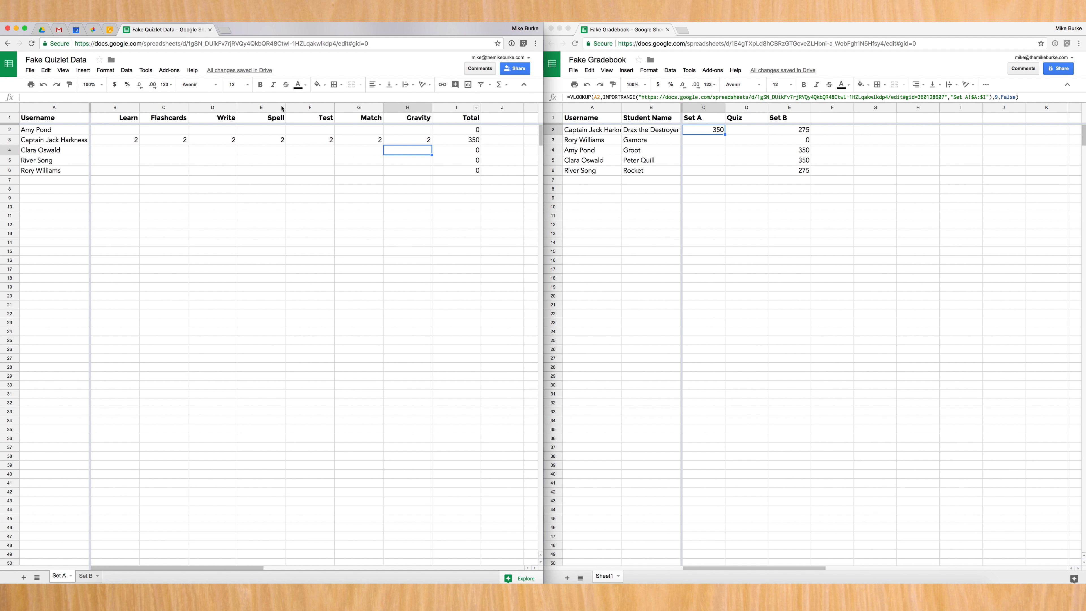
Sort the Quizlet Set A sheet and the gradebook Z to A, confirming Harkness keeps 350
right_click(53, 108)
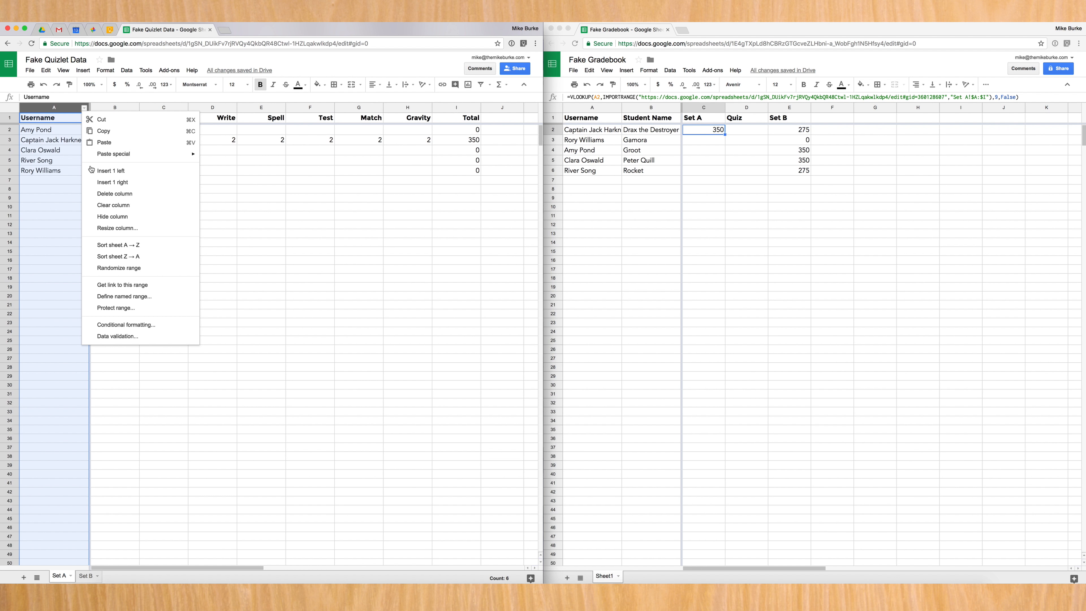
right_click(592, 112)
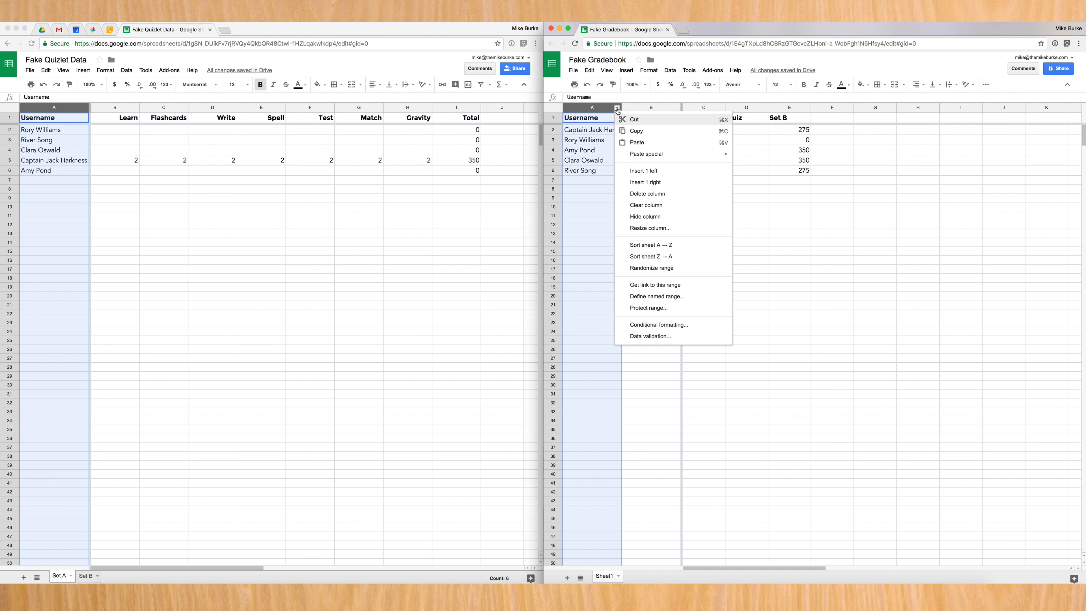
click(645, 182)
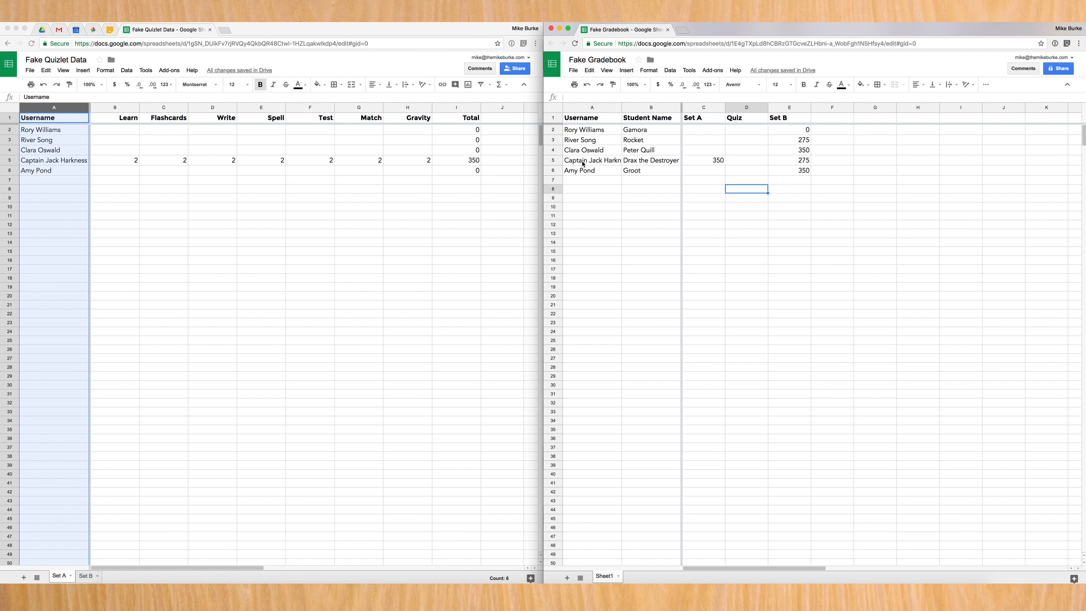
click(592, 160)
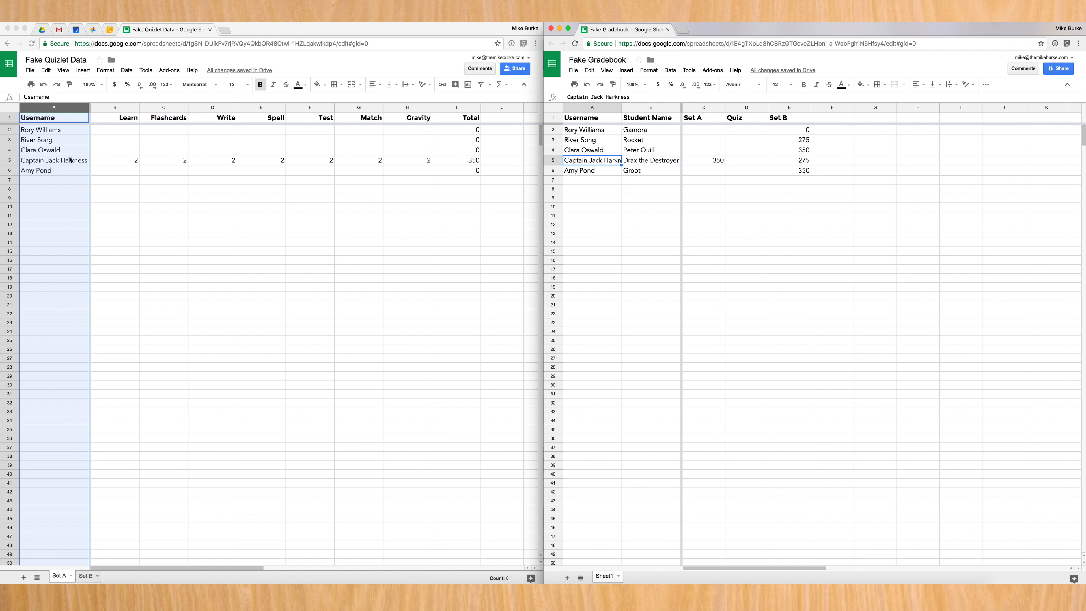
mouse_move(607, 146)
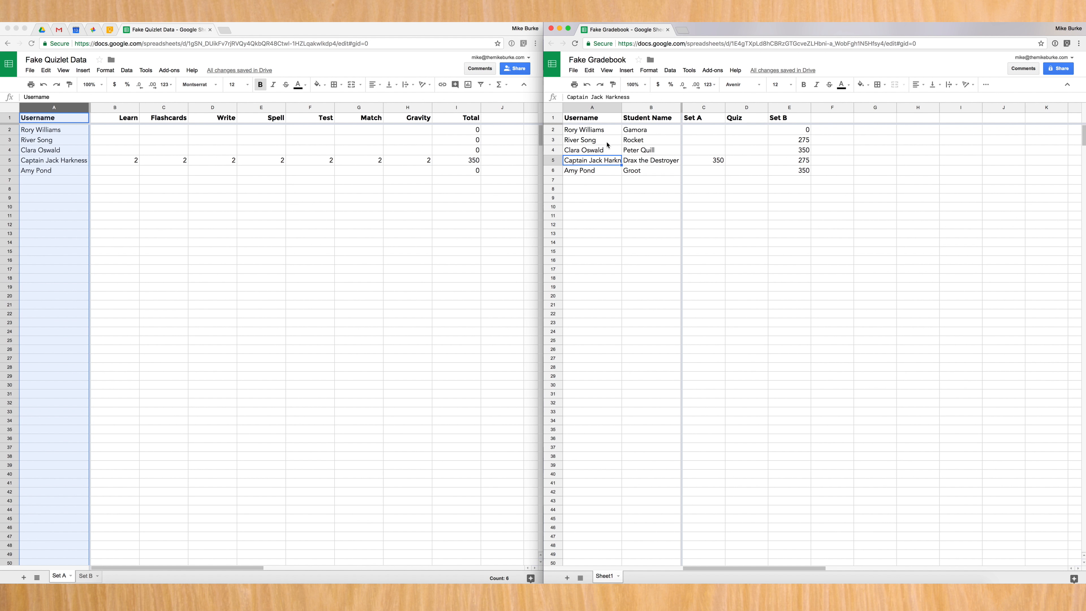
mouse_move(601, 185)
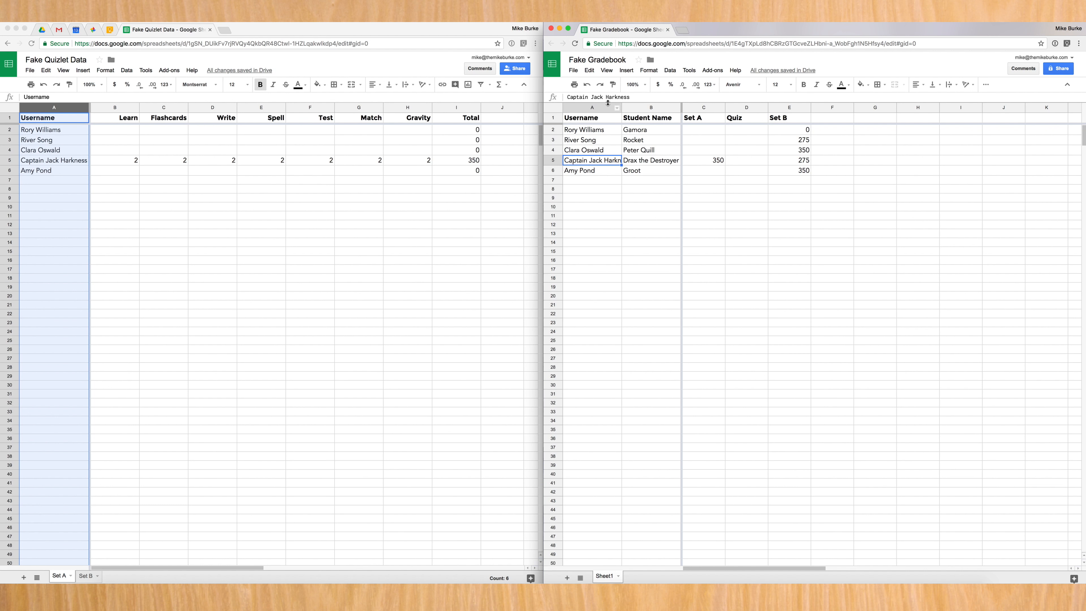
click(592, 107)
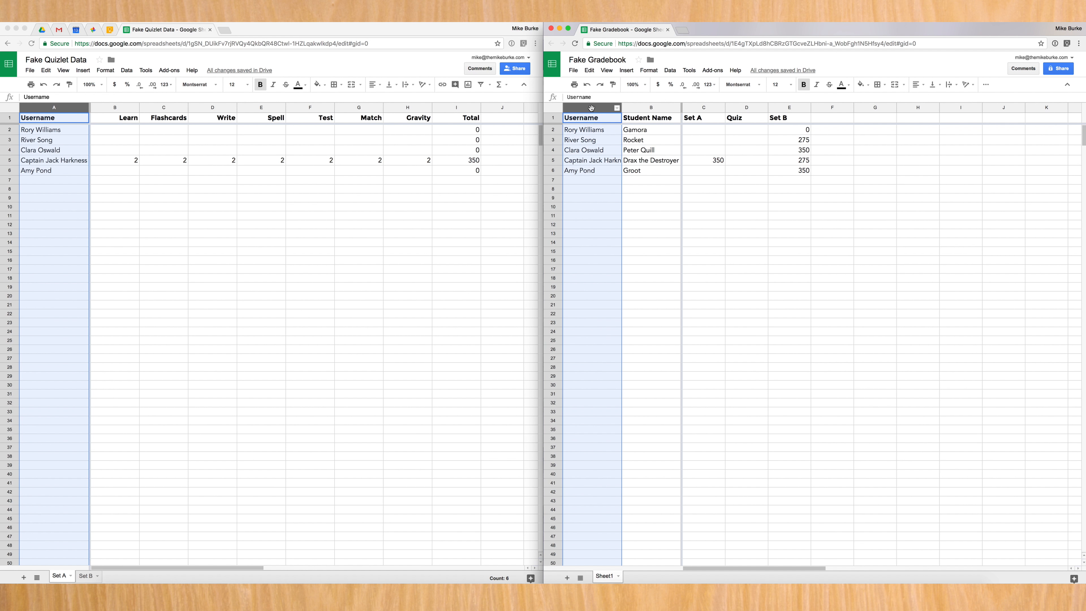
right_click(592, 117)
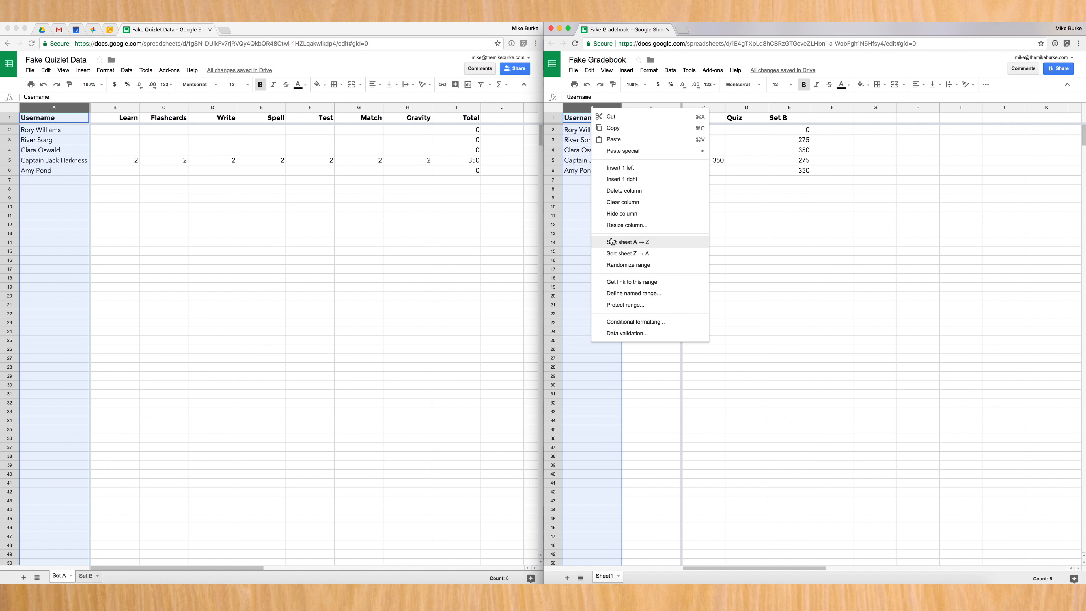